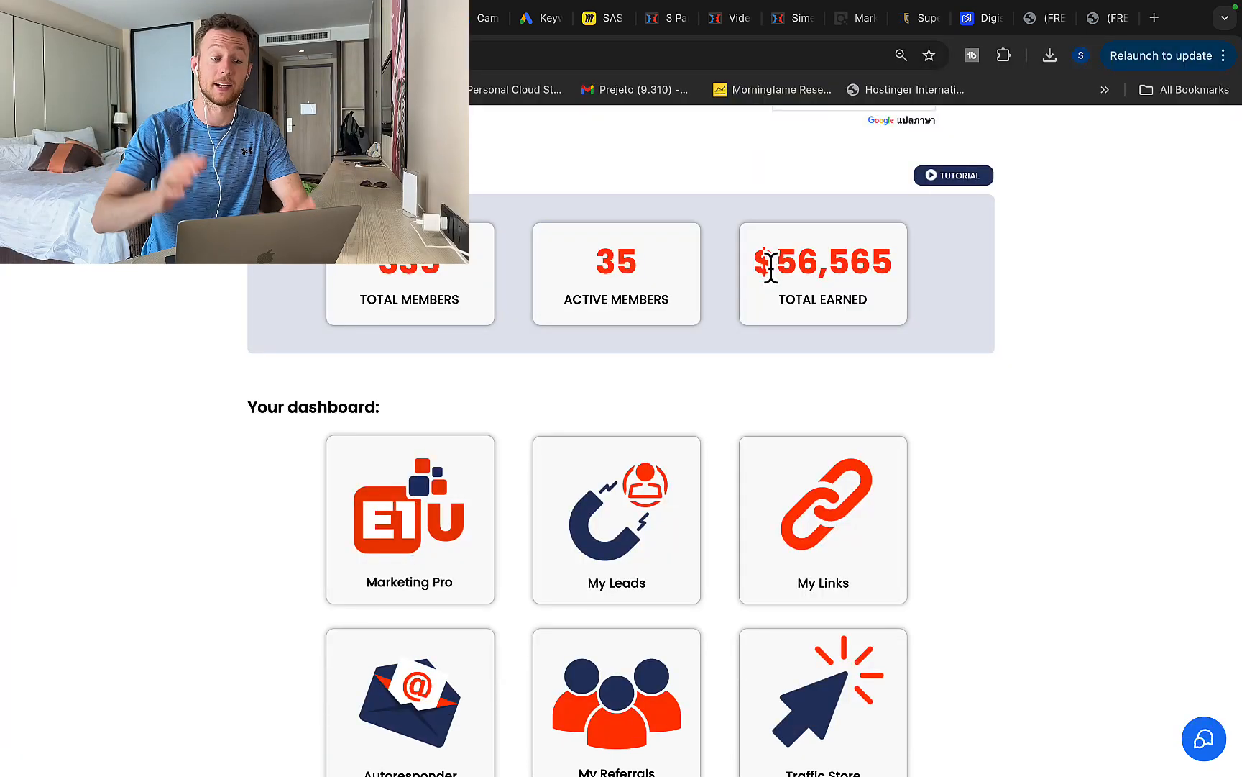
# Highlight the $3,976.80 total earned commission in the GrooveAffiliate revenue report
pyautogui.doubleClick(822, 262)
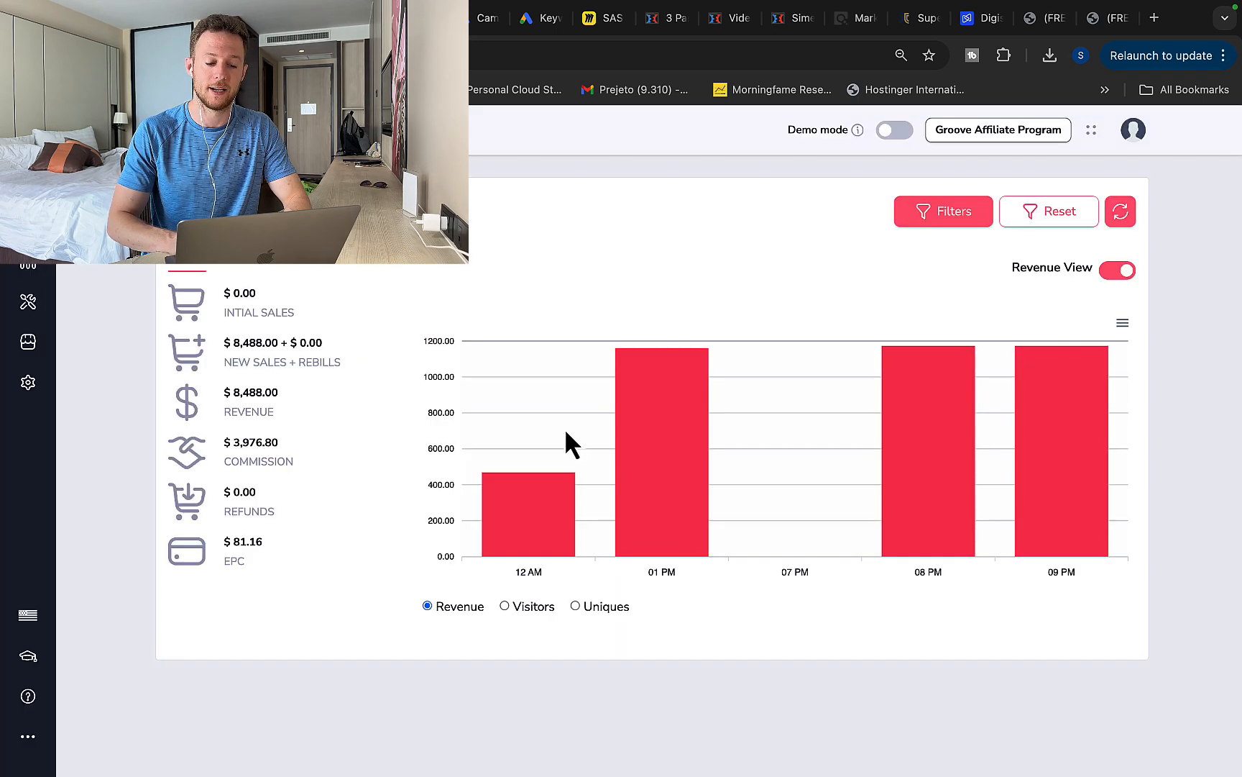
pyautogui.moveTo(1061, 452)
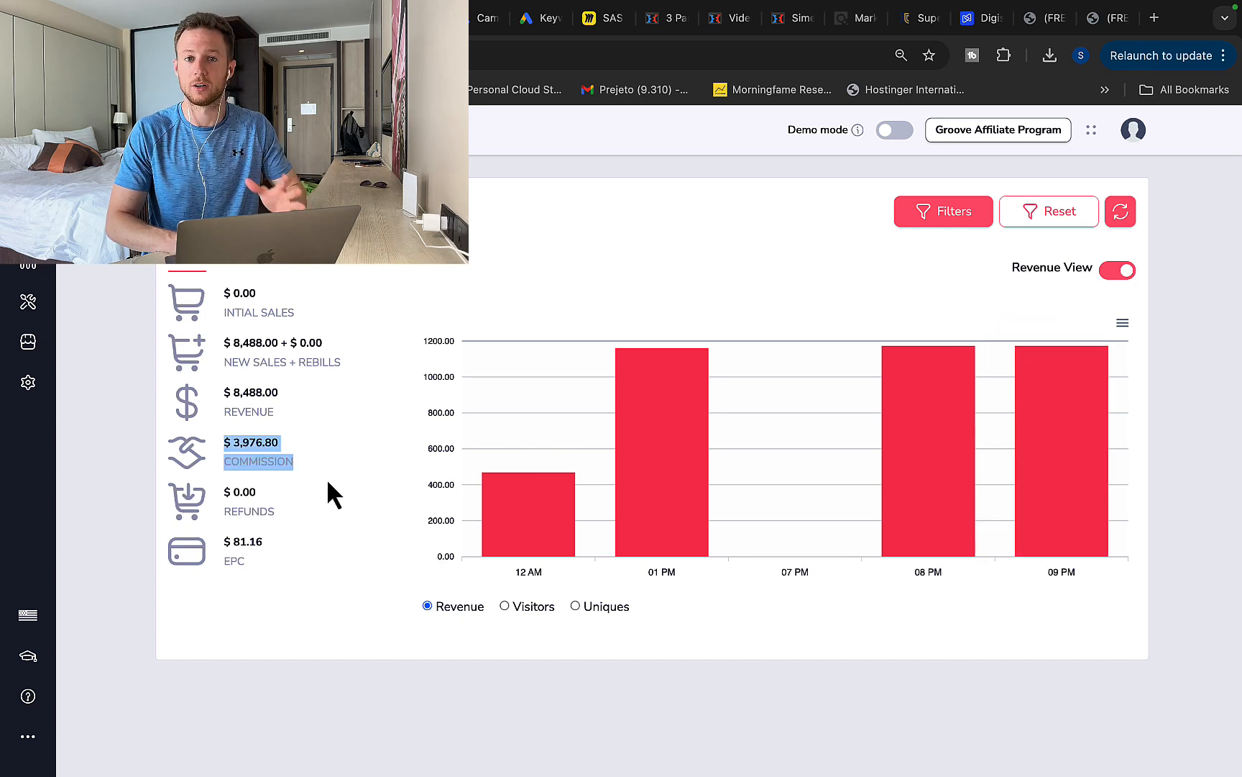
pyautogui.moveTo(523, 519)
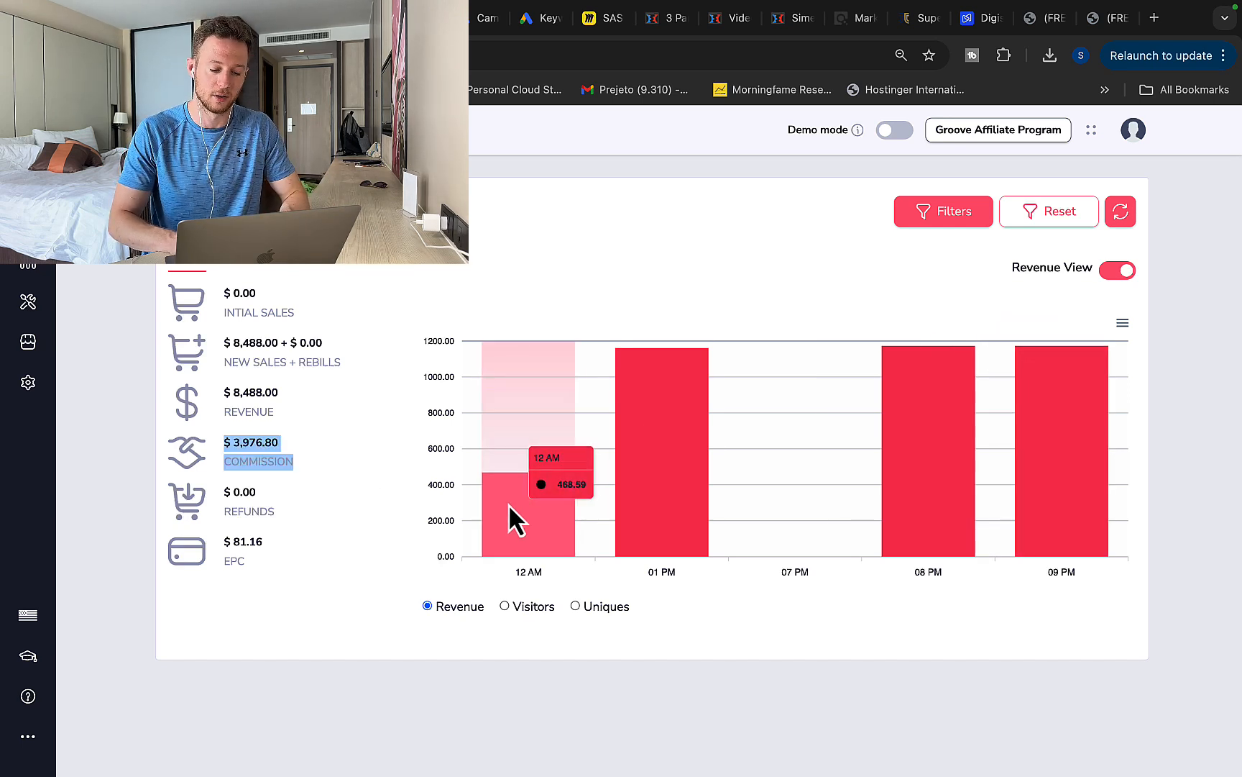
pyautogui.moveTo(541, 536)
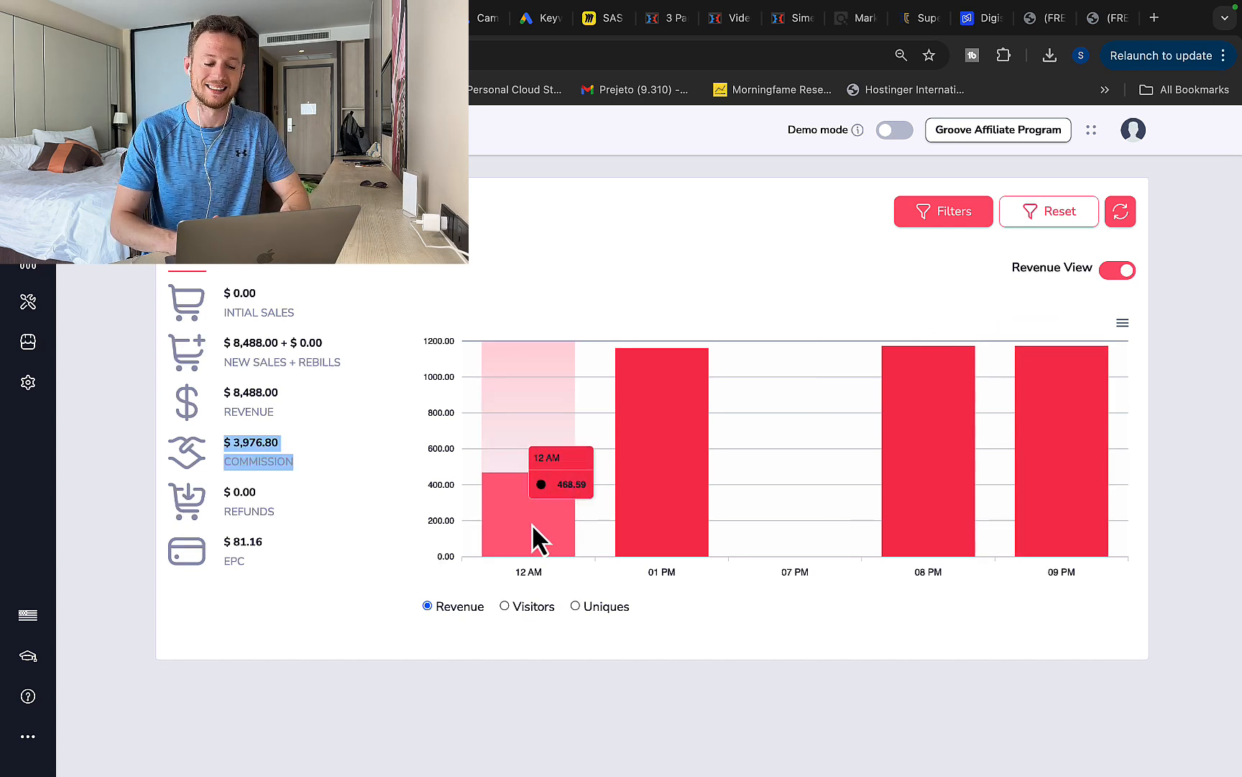
pyautogui.moveTo(557, 527)
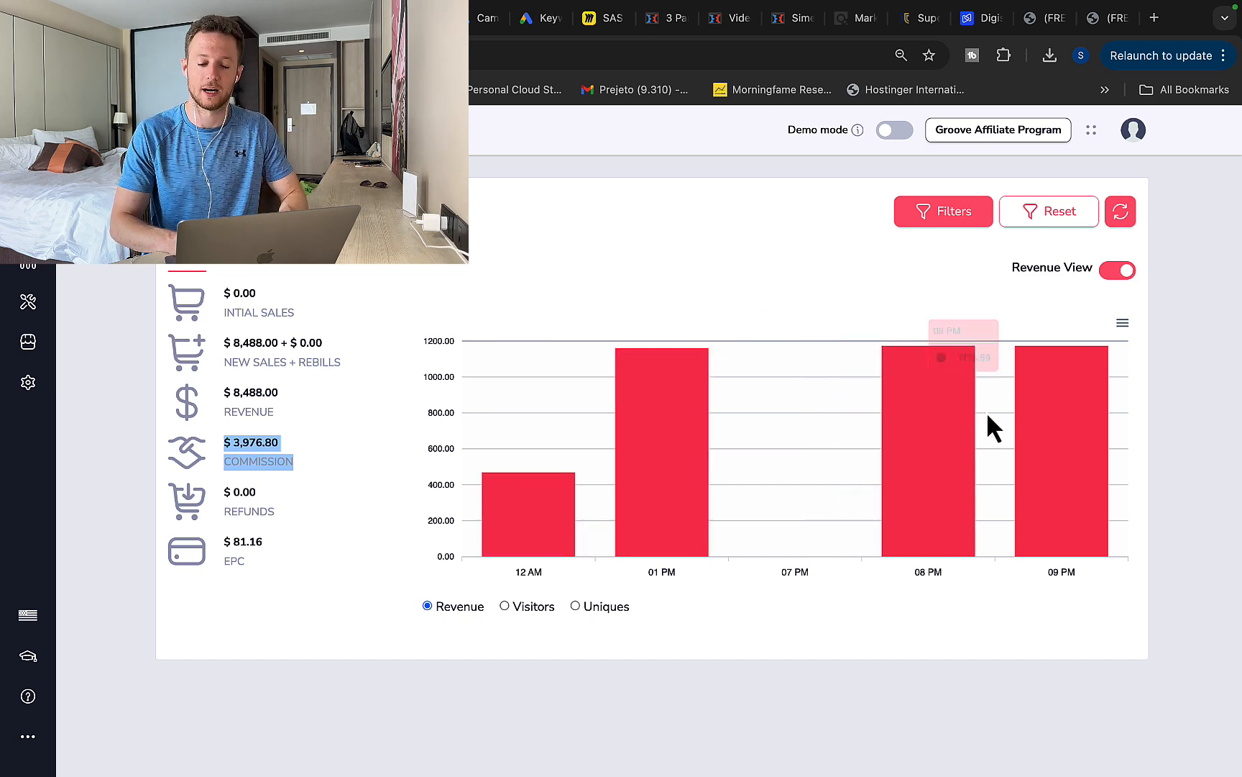
pyautogui.moveTo(964, 458)
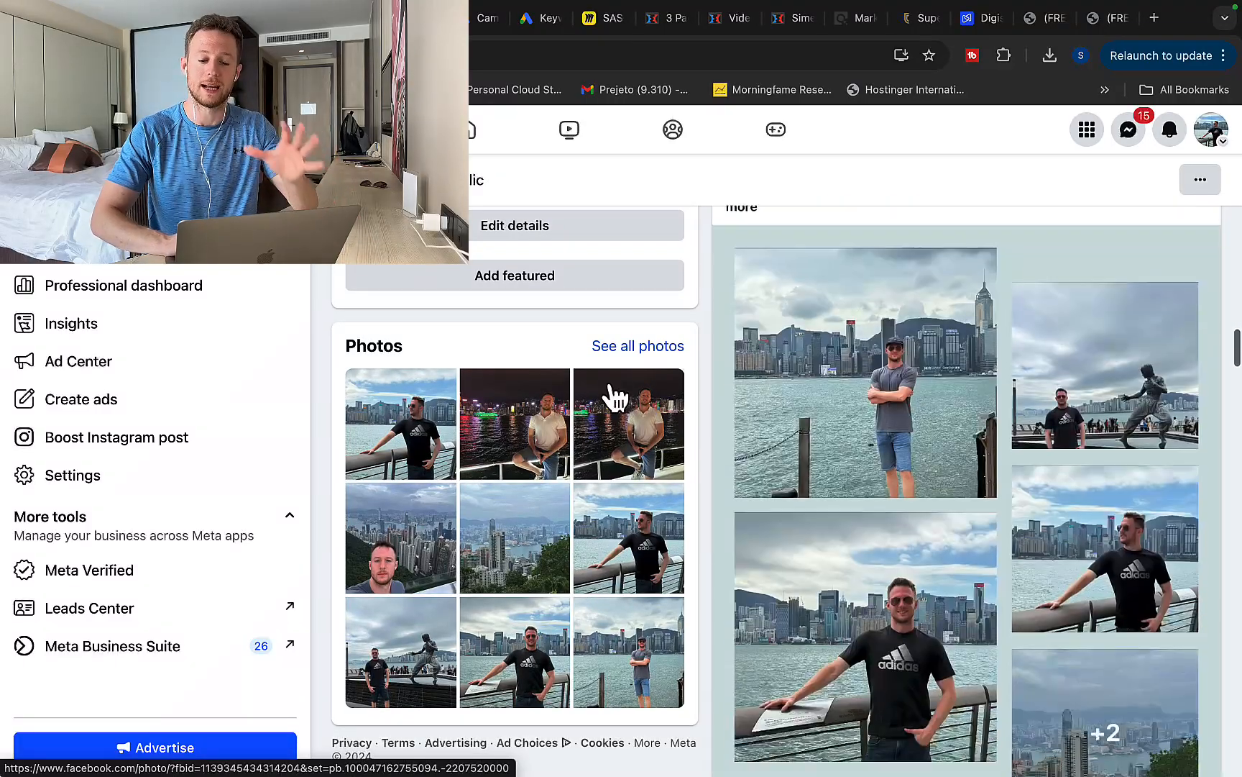
# Scroll the Facebook profile feed down past the photos grid to the Reels posts
pyautogui.scroll(-3)
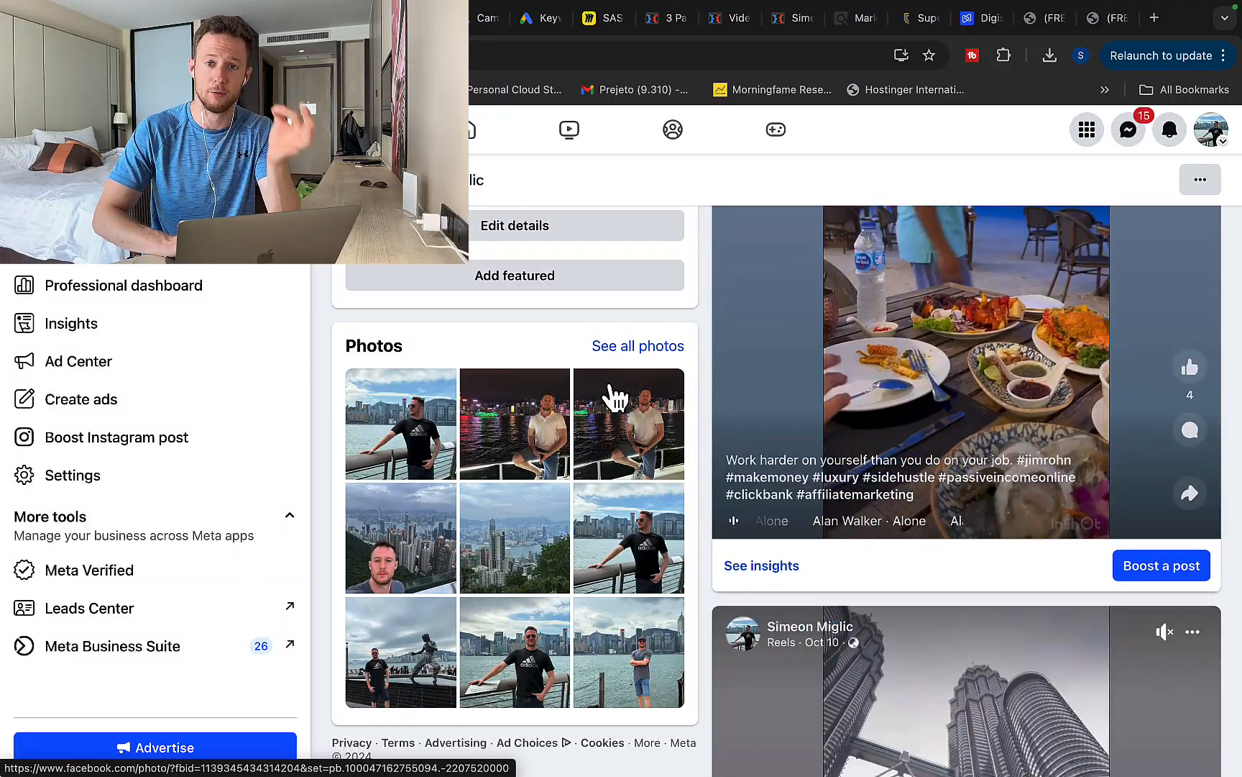
pyautogui.scroll(-3)
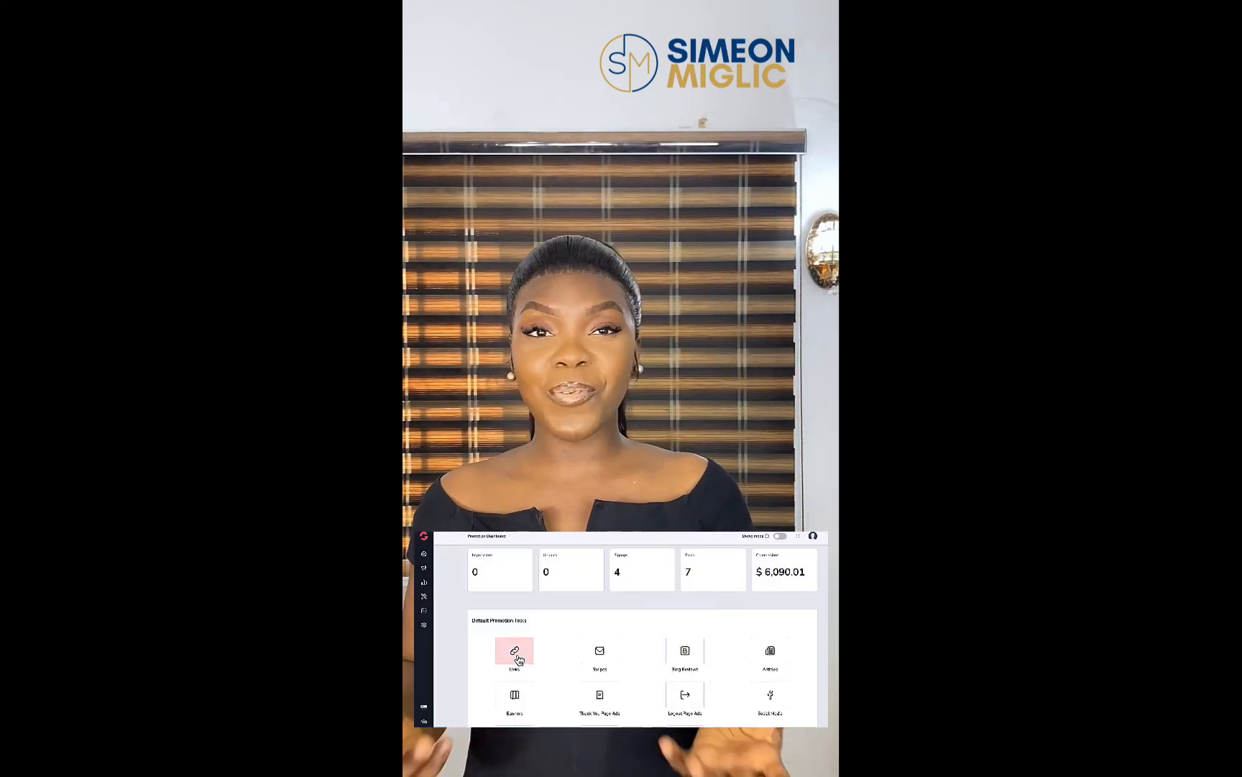
# Play the client testimonial video showing her affiliate dashboard earnings
pyautogui.click(515, 654)
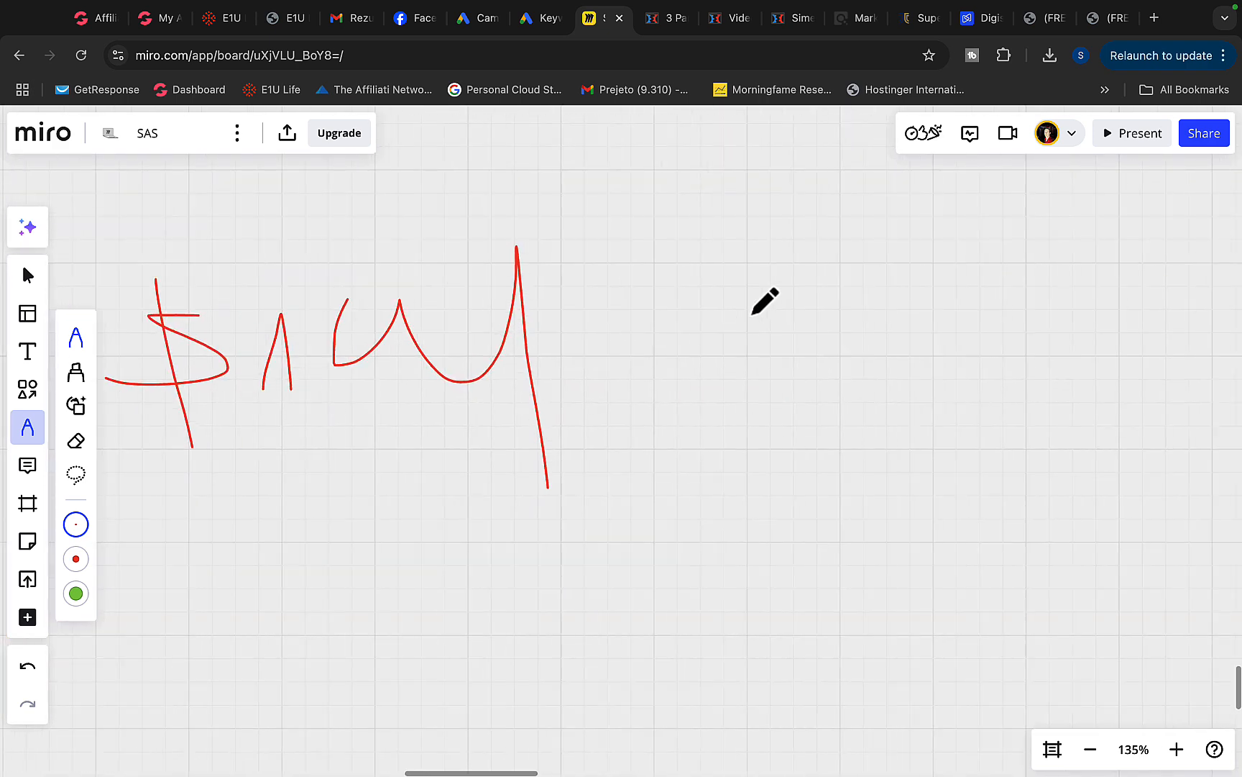
# Draw red handwritten dollar figures and an equals sign, then bring up the Digistore24 page
pyautogui.moveTo(697, 237); pyautogui.dragTo(879, 389)
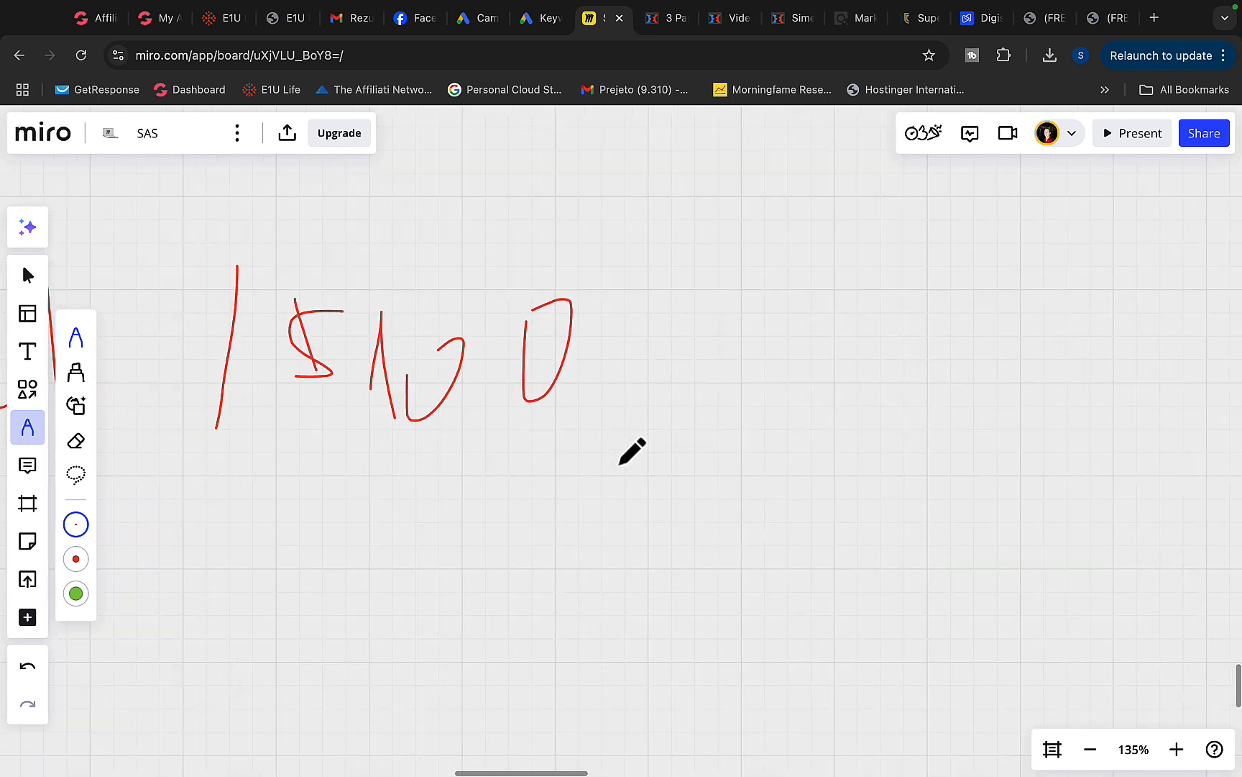
pyautogui.moveTo(653, 325); pyautogui.dragTo(761, 403)
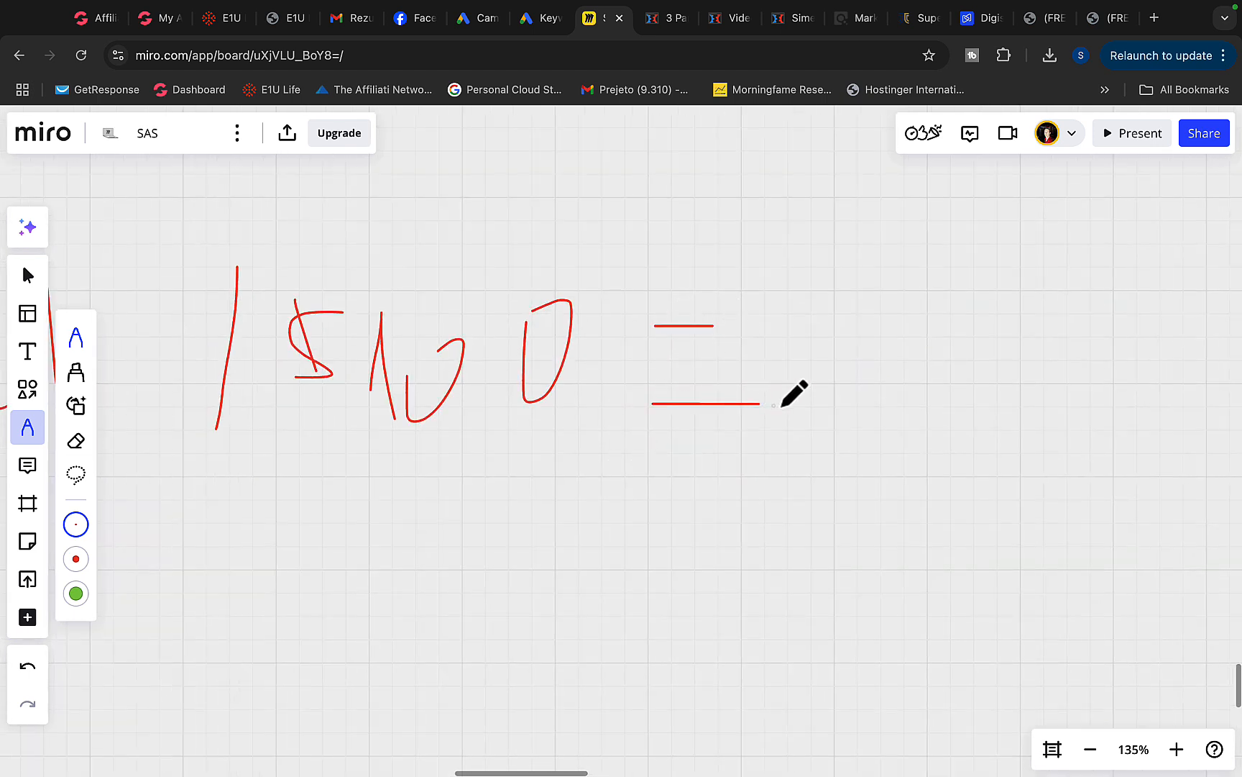
pyautogui.moveTo(793, 396); pyautogui.dragTo(1133, 412)
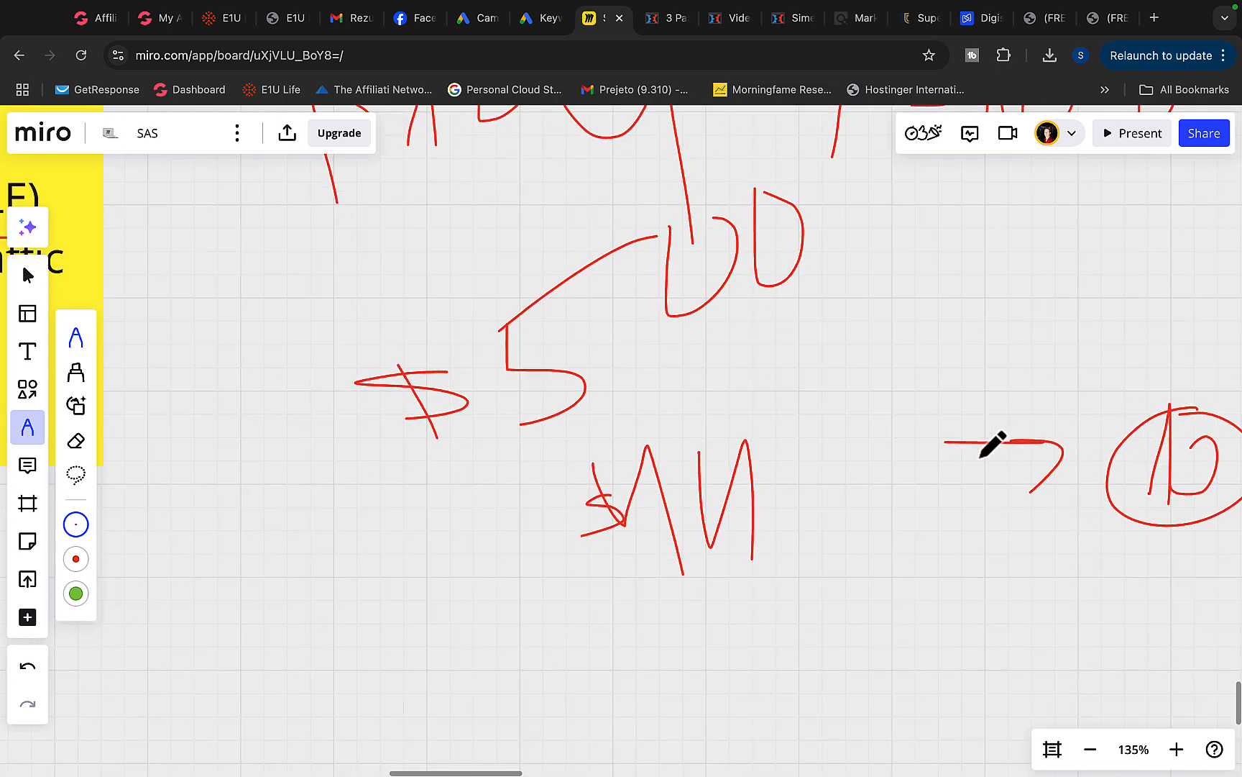
pyautogui.click(976, 17)
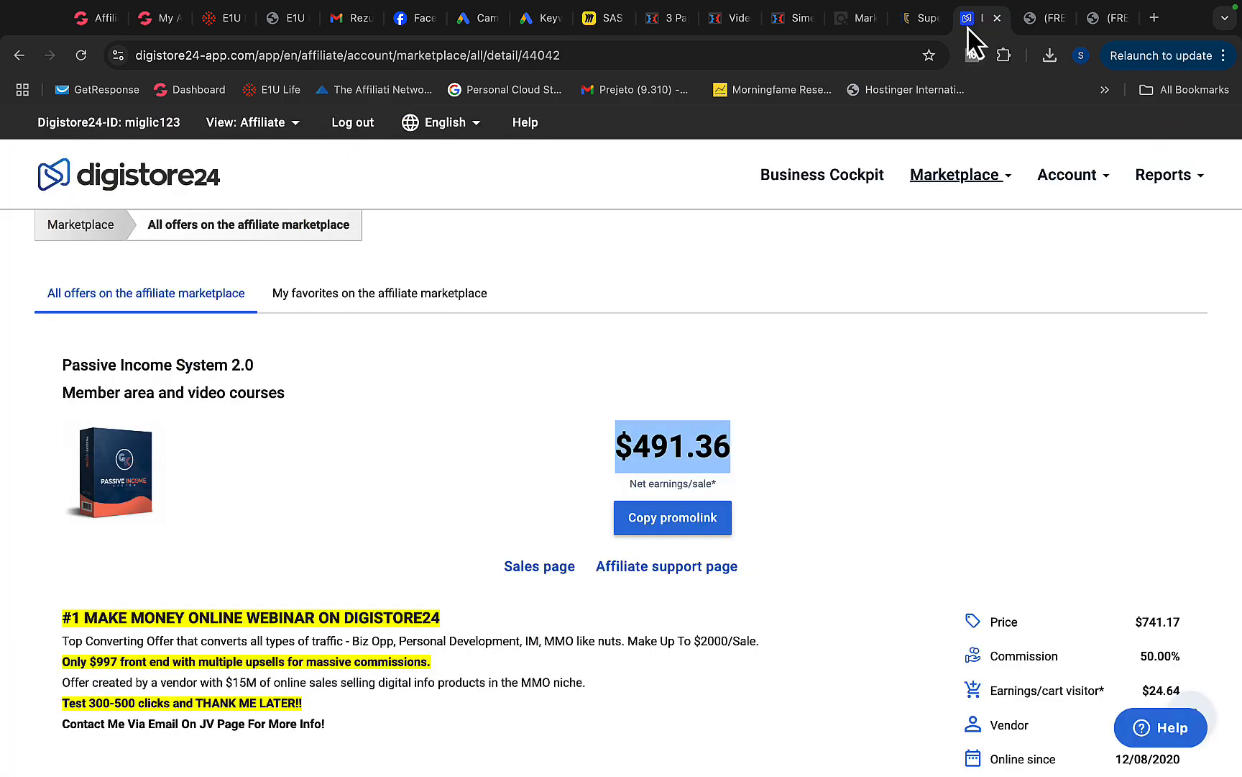
pyautogui.click(854, 17)
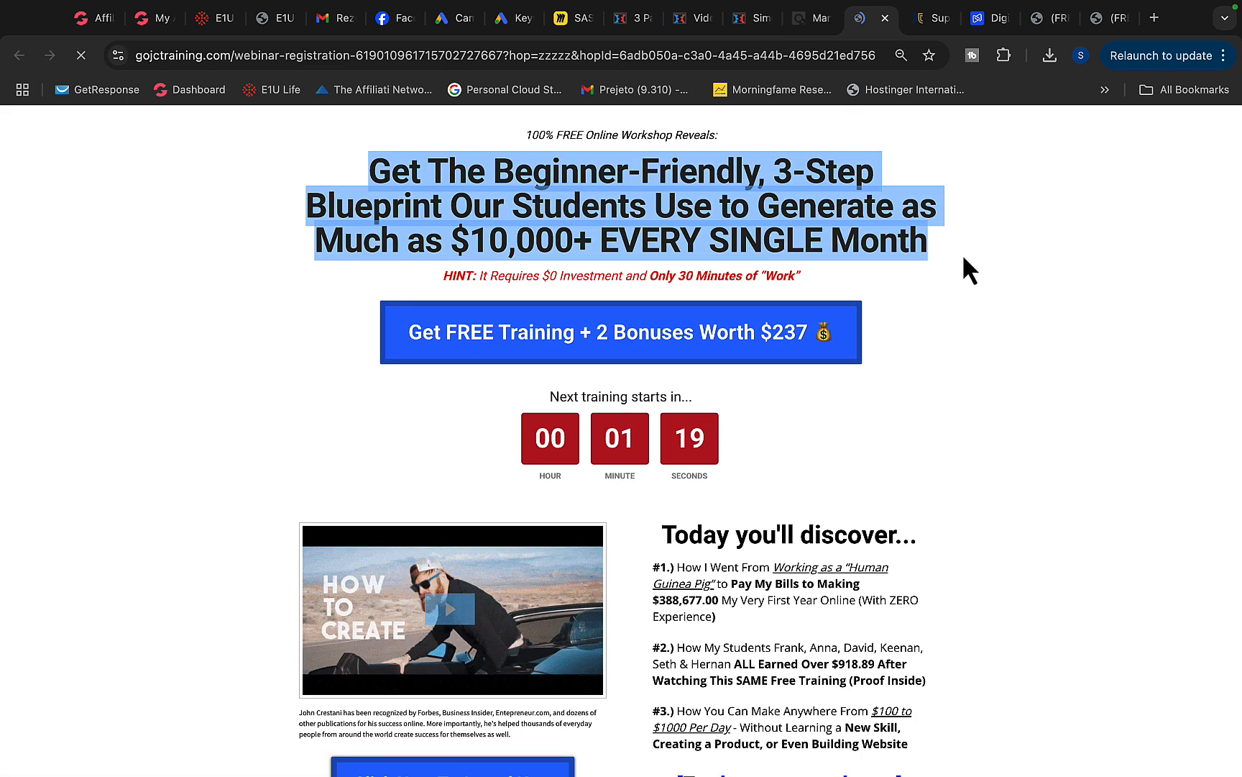
# Preview the webinar signup popup, then open the vendor's $460-per-sale affiliate JV page
pyautogui.click(620, 332)
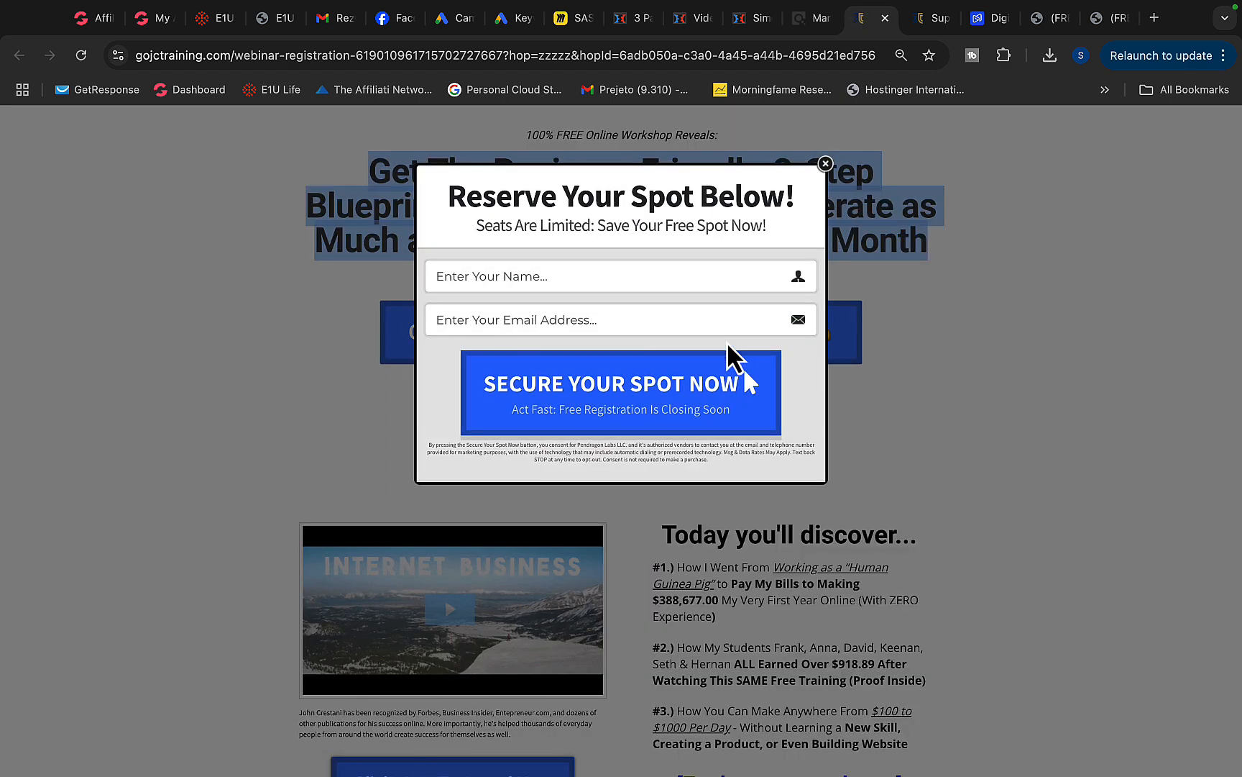
pyautogui.click(825, 164)
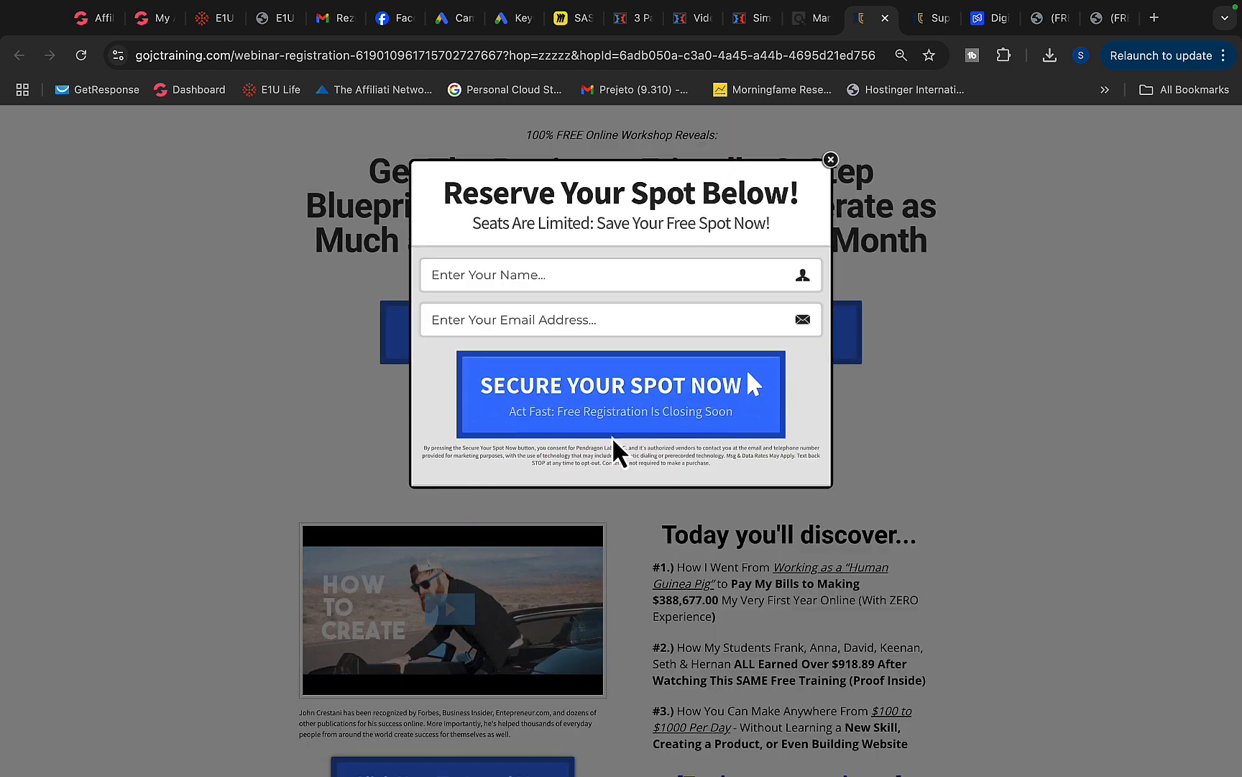
pyautogui.click(830, 160)
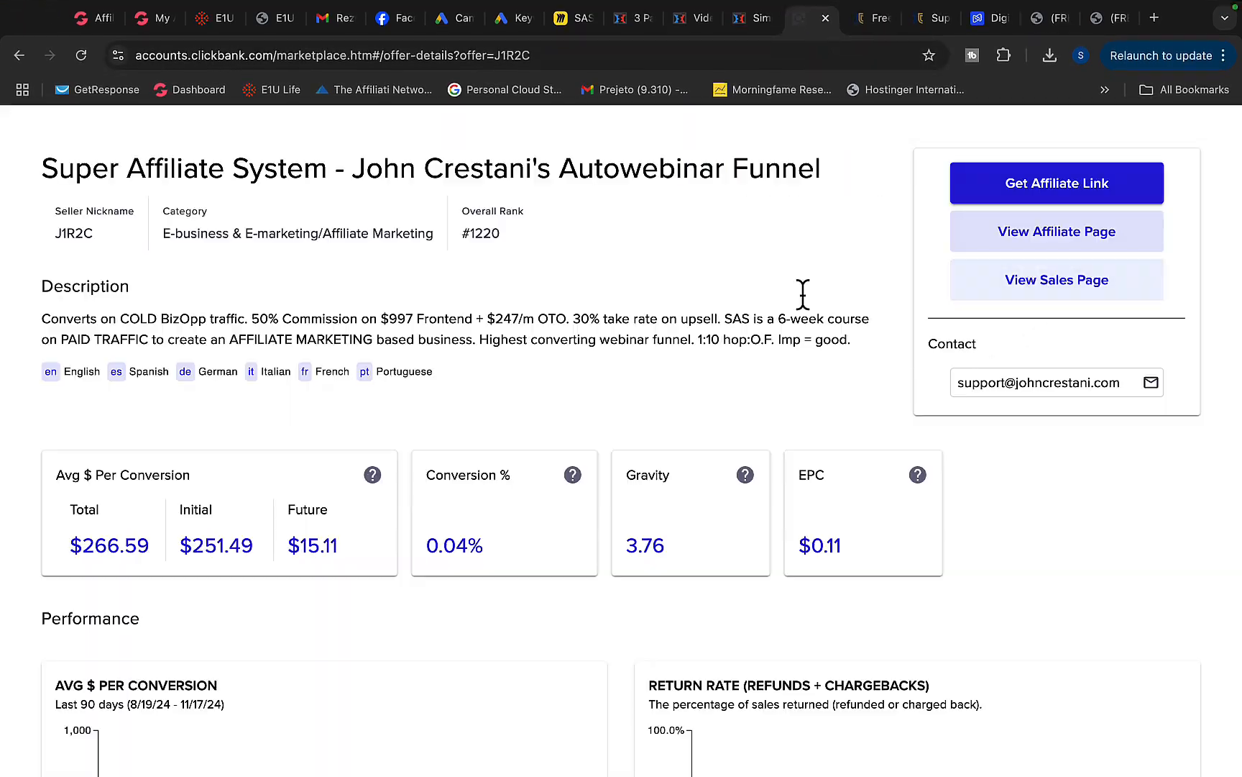
pyautogui.click(990, 17)
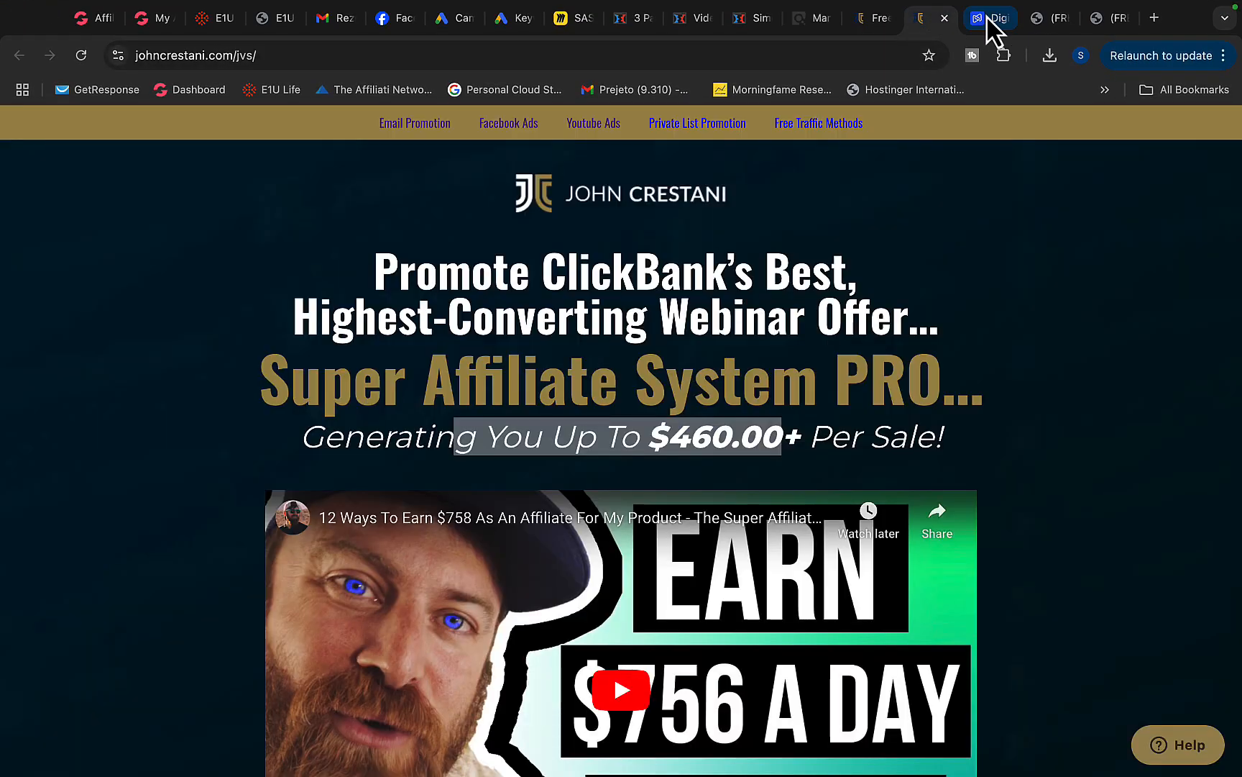
# Return to Digistore24 and highlight the $491.36 net earnings per sale
pyautogui.click(988, 17)
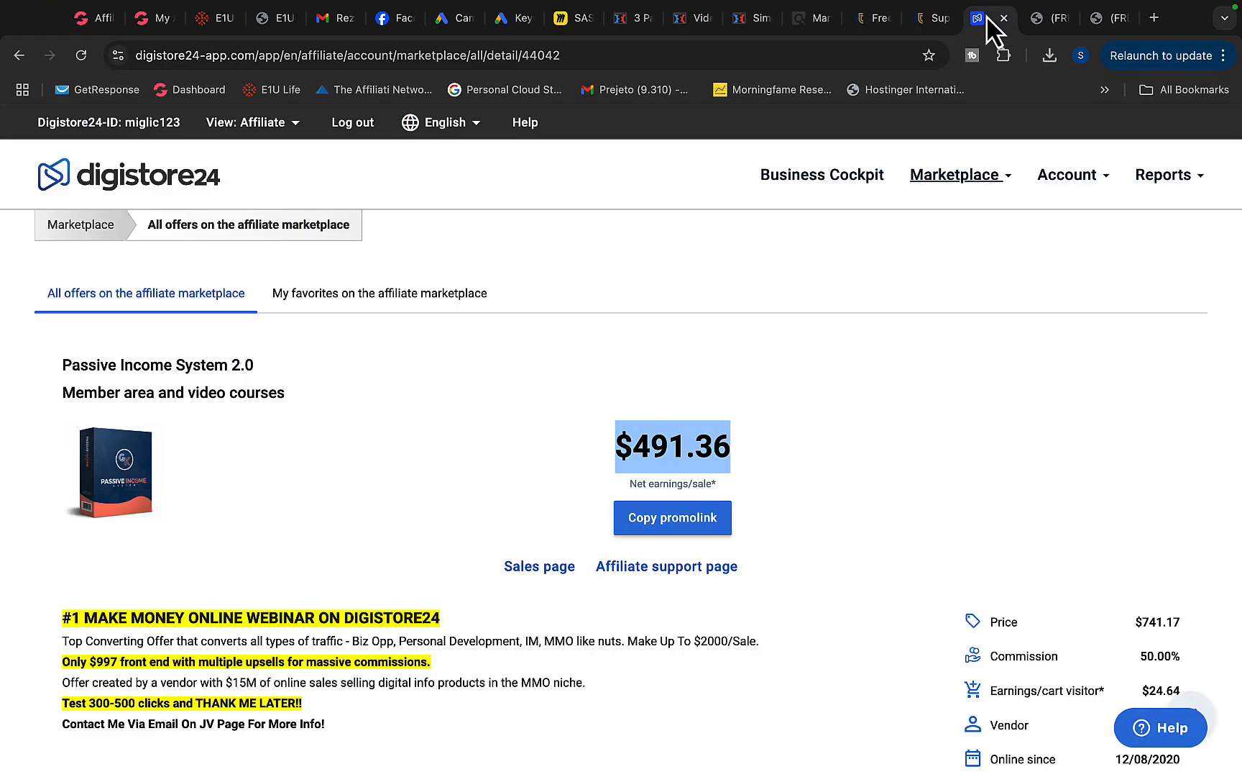
pyautogui.moveTo(274, 224)
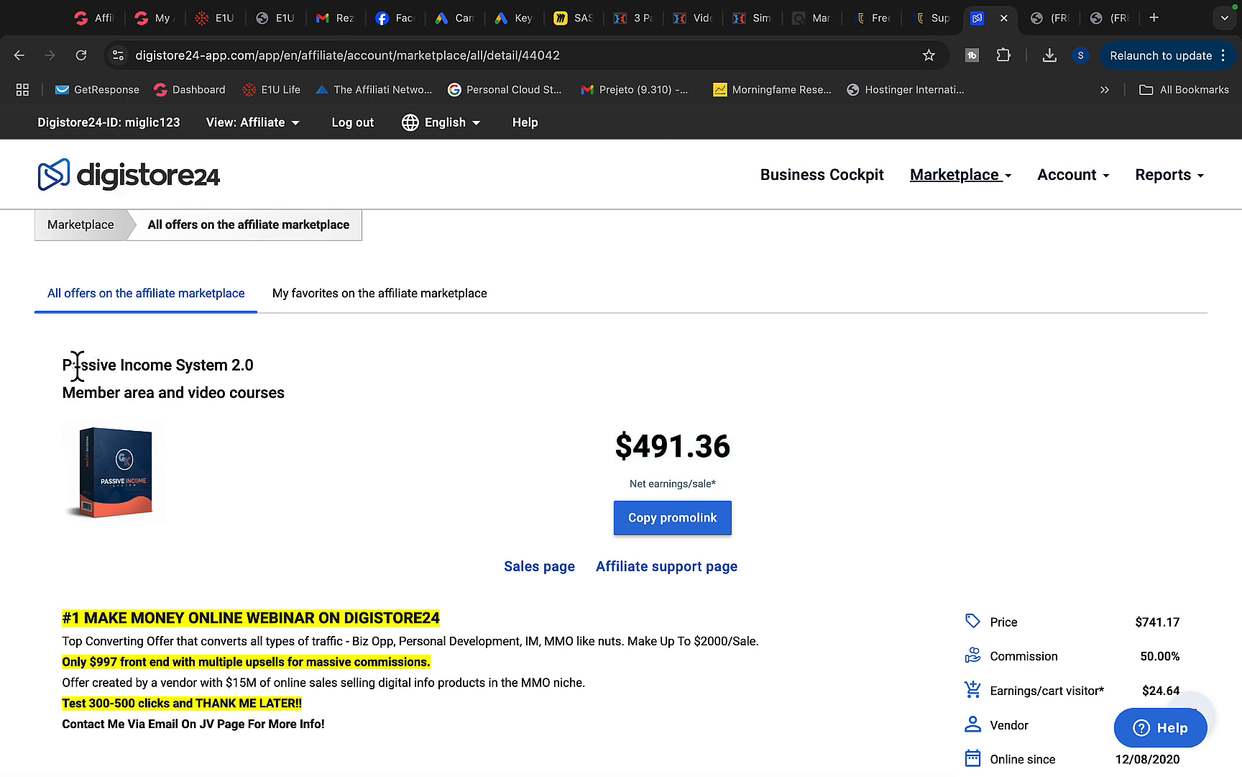
pyautogui.doubleClick(156, 364)
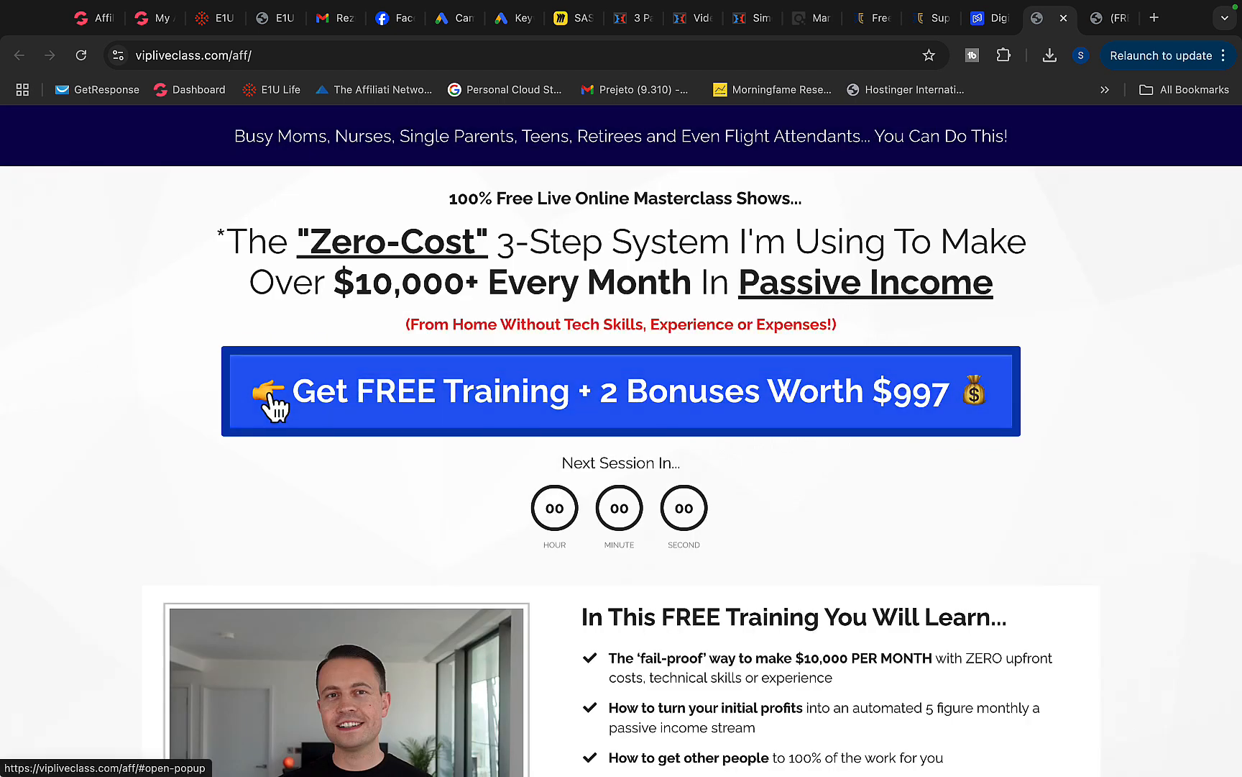
# Open the Get FREE Training + 2 Bonuses registration prompt and scroll the page
pyautogui.click(329, 404)
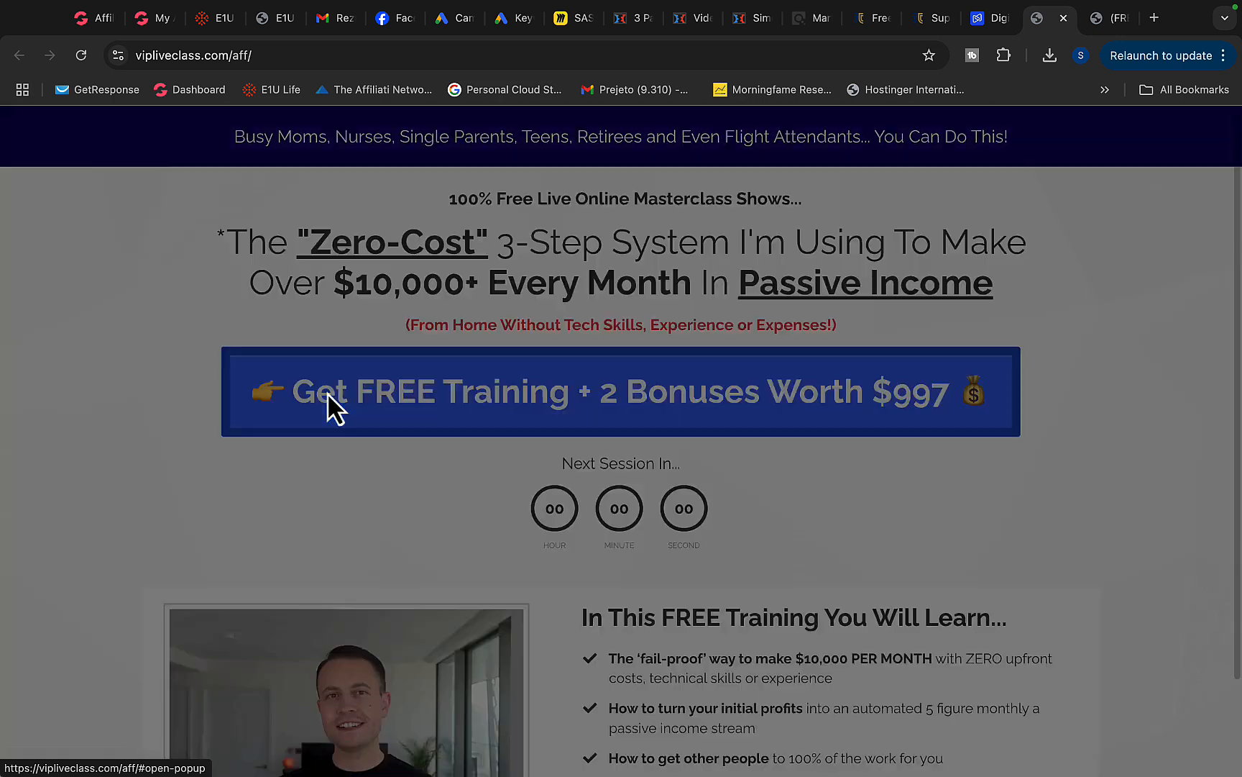
pyautogui.scroll(-3)
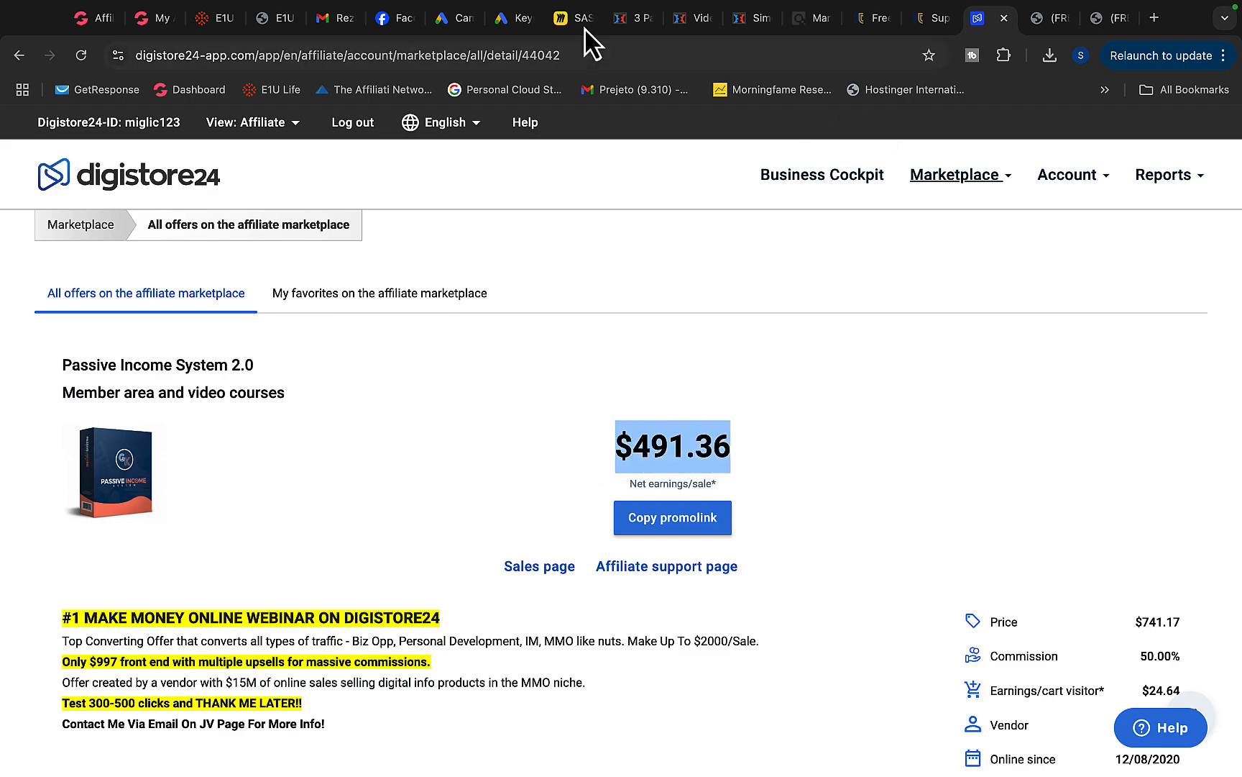
# Underline step 2's 250–1000 buyers traffic line in red after checking Google Ads results
pyautogui.click(572, 17)
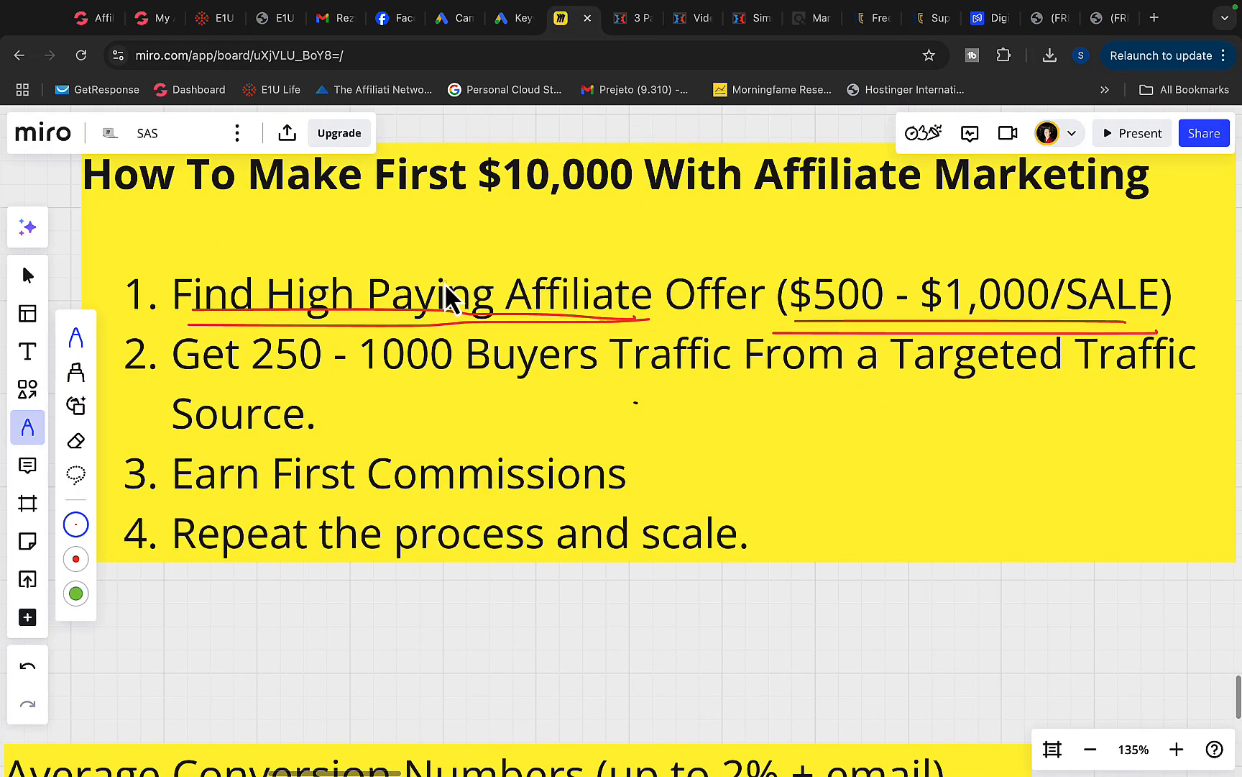
pyautogui.moveTo(349, 337)
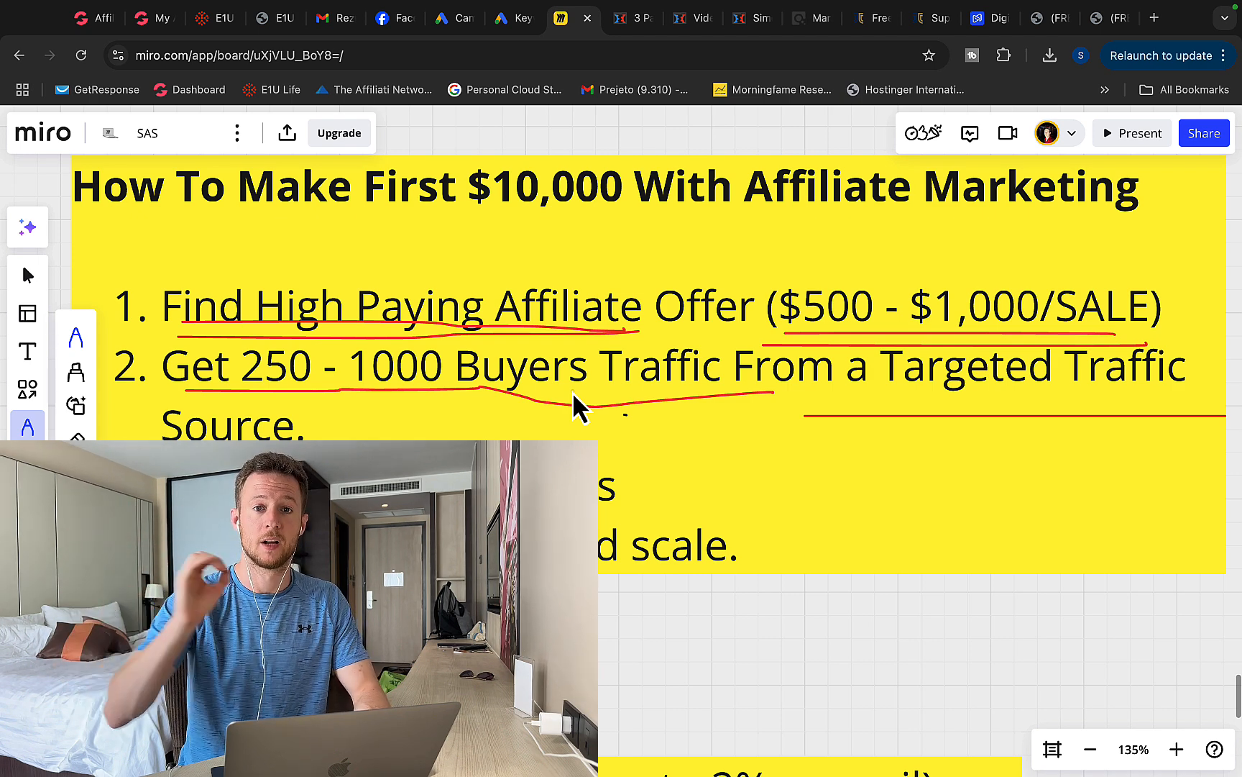
pyautogui.click(441, 18)
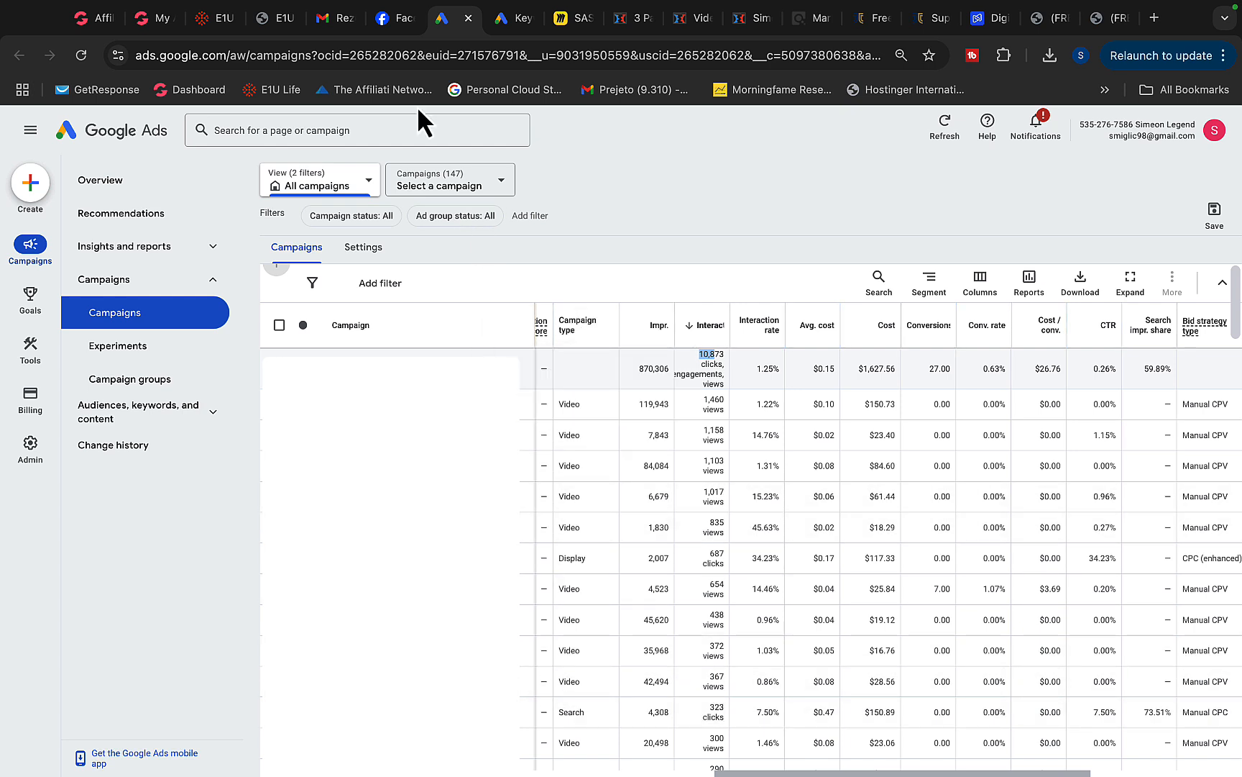
pyautogui.click(564, 17)
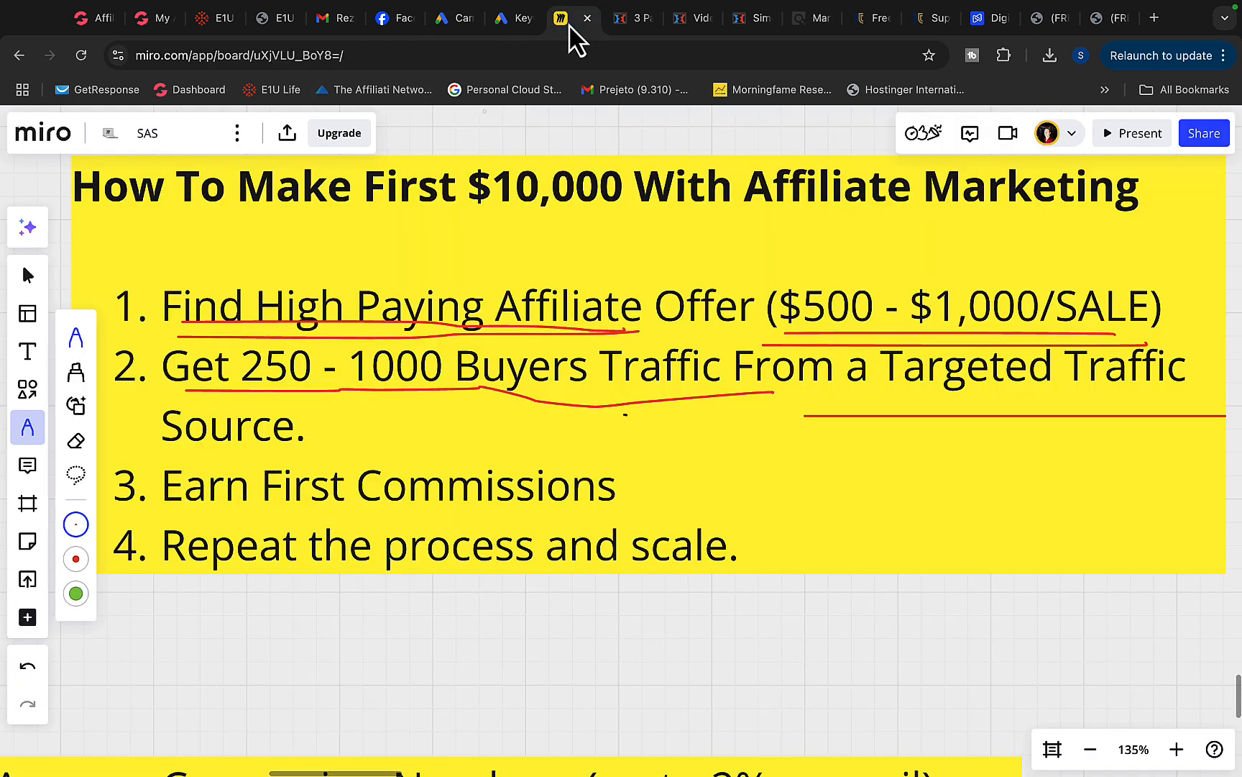
pyautogui.moveTo(535, 281)
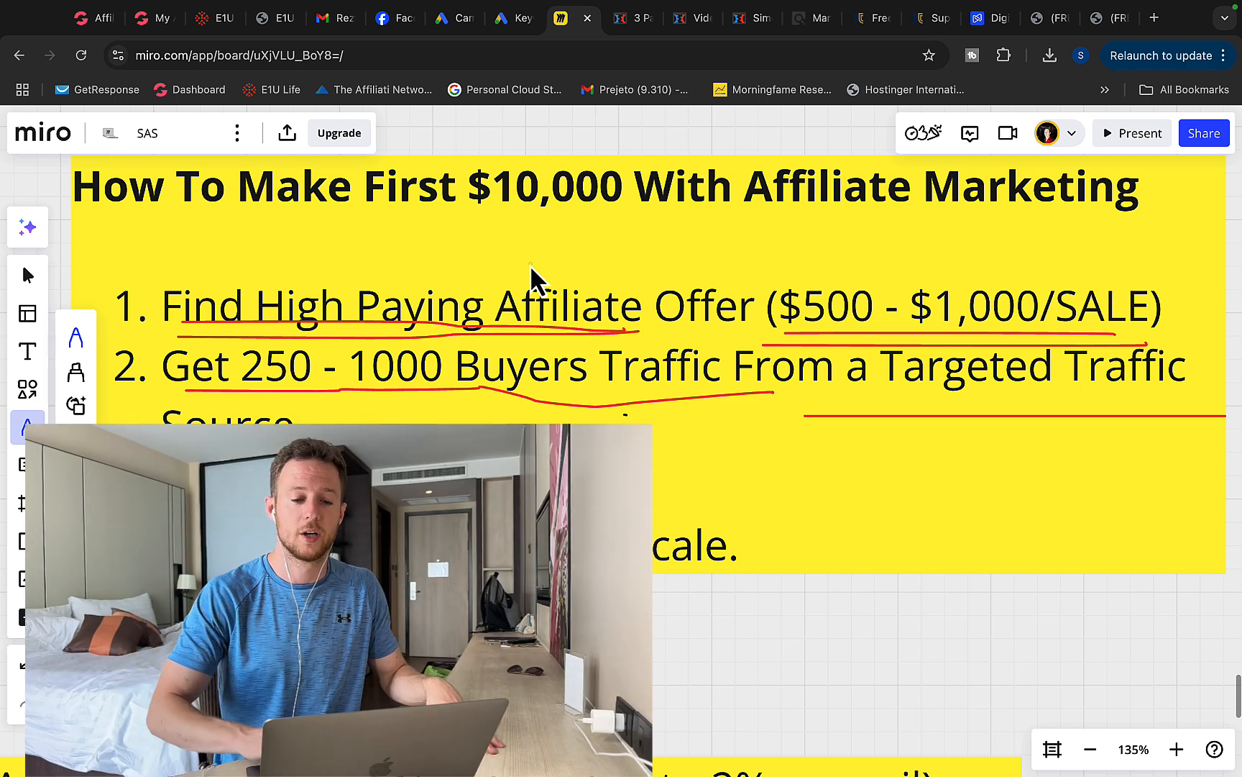
pyautogui.click(745, 17)
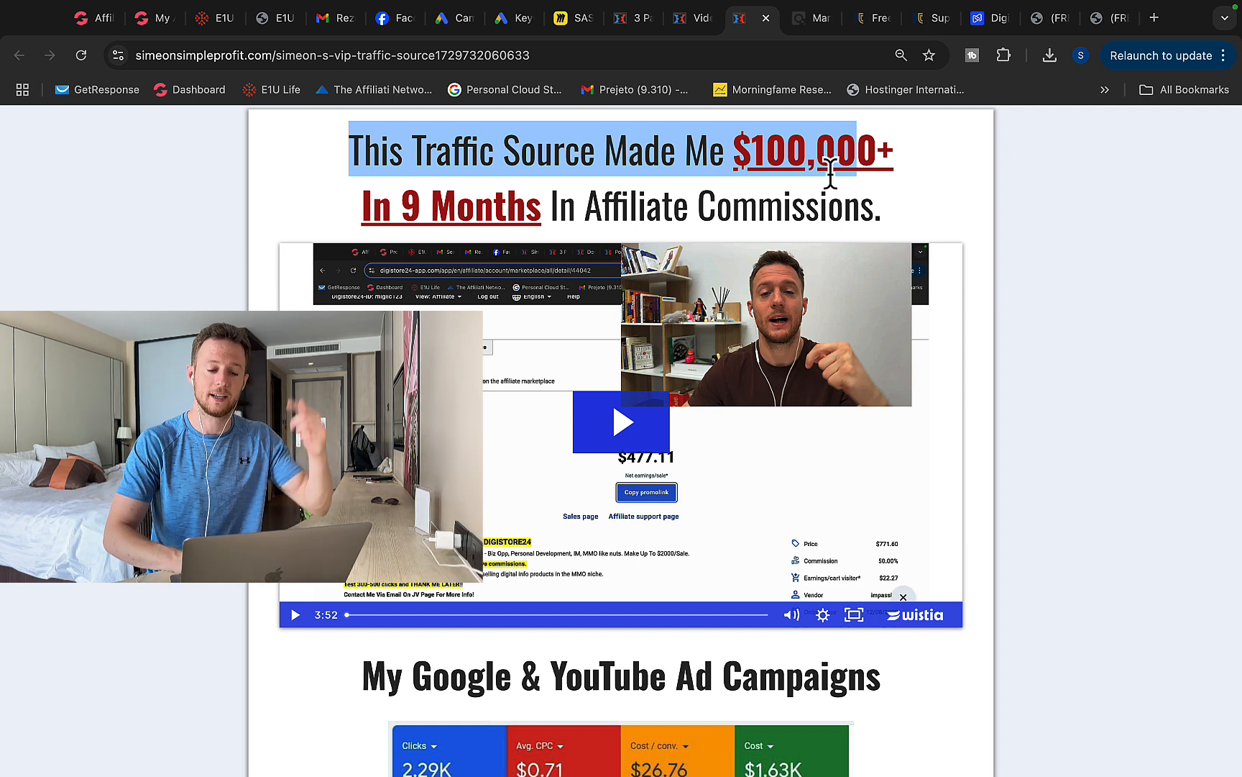
# Scroll past the $500–$2,000 traffic packages to the contact details and bonus traffic list
pyautogui.scroll(-3)
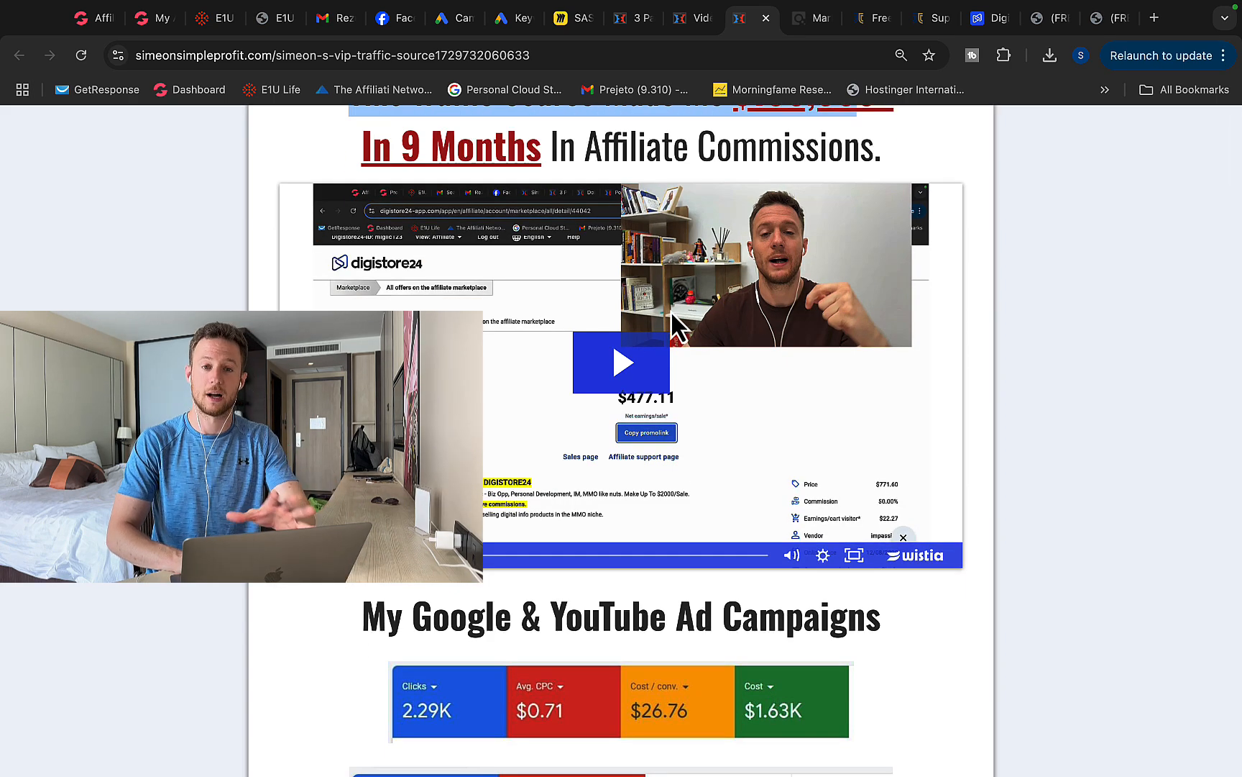
pyautogui.scroll(-3)
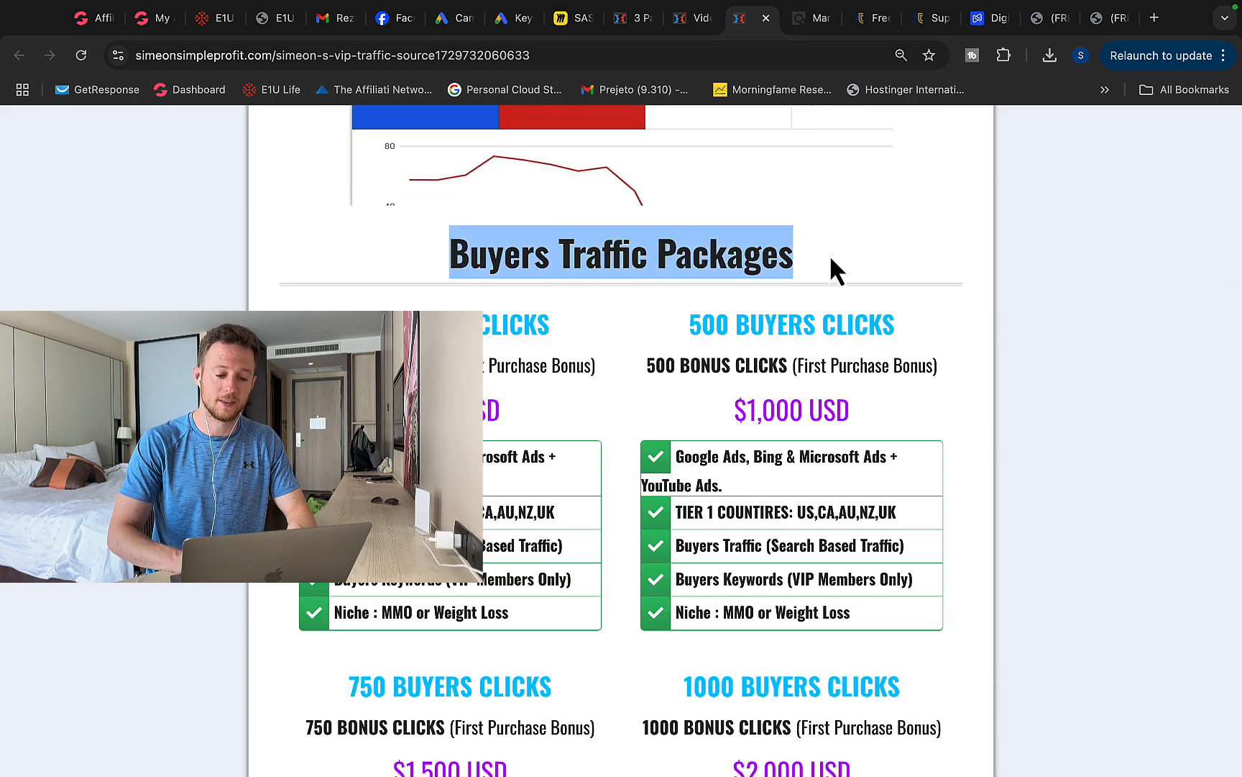
pyautogui.scroll(-3)
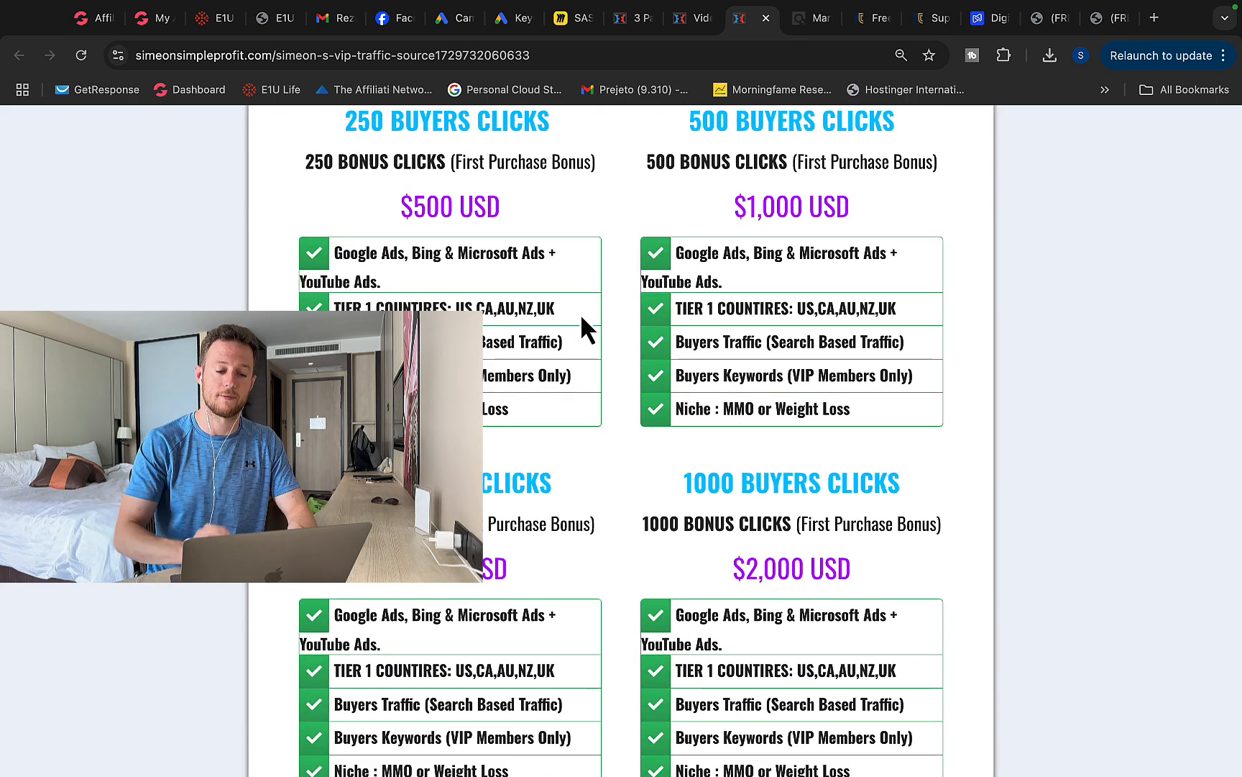
pyautogui.scroll(3)
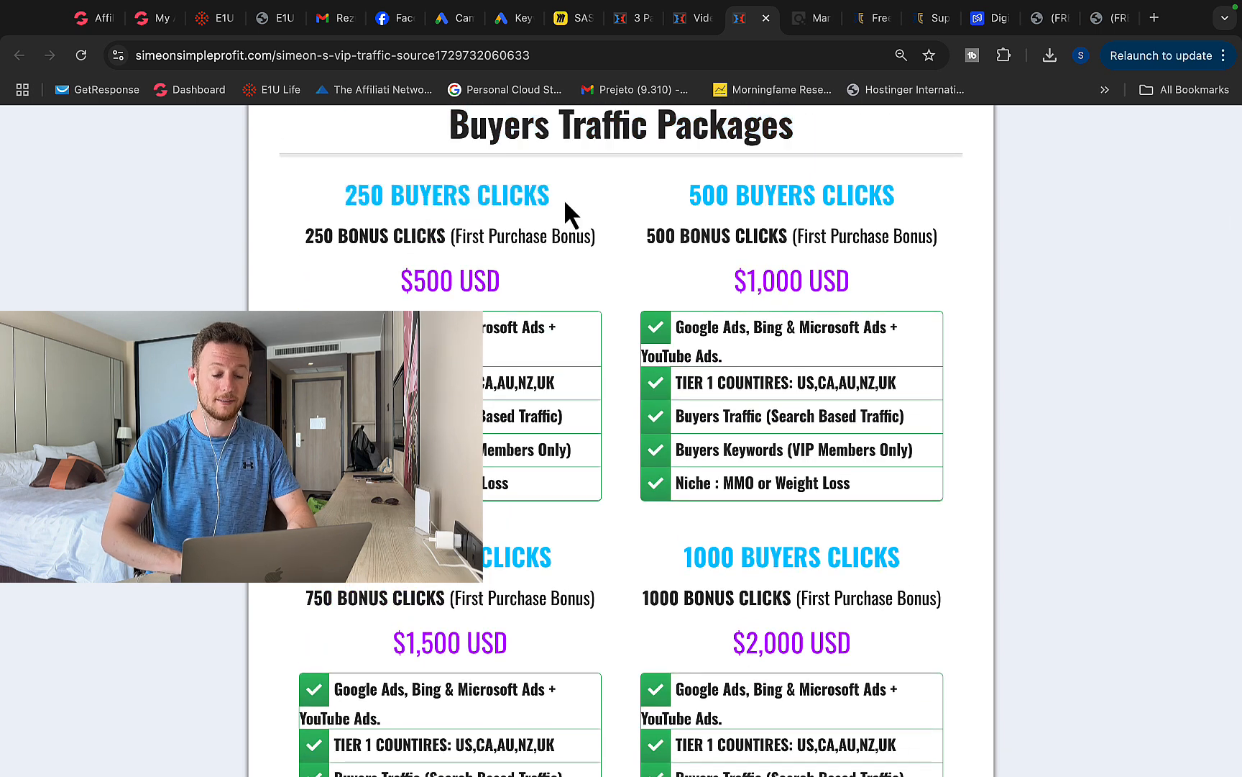
pyautogui.scroll(-3)
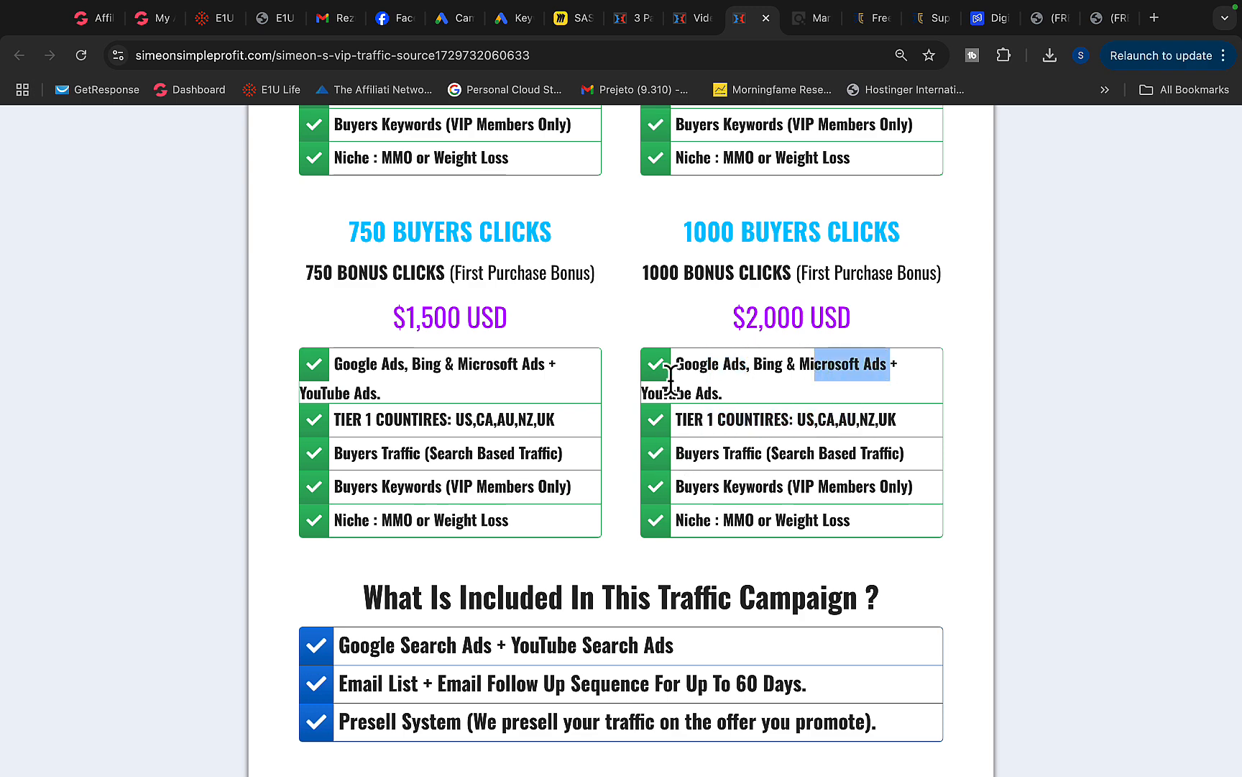
pyautogui.scroll(-3)
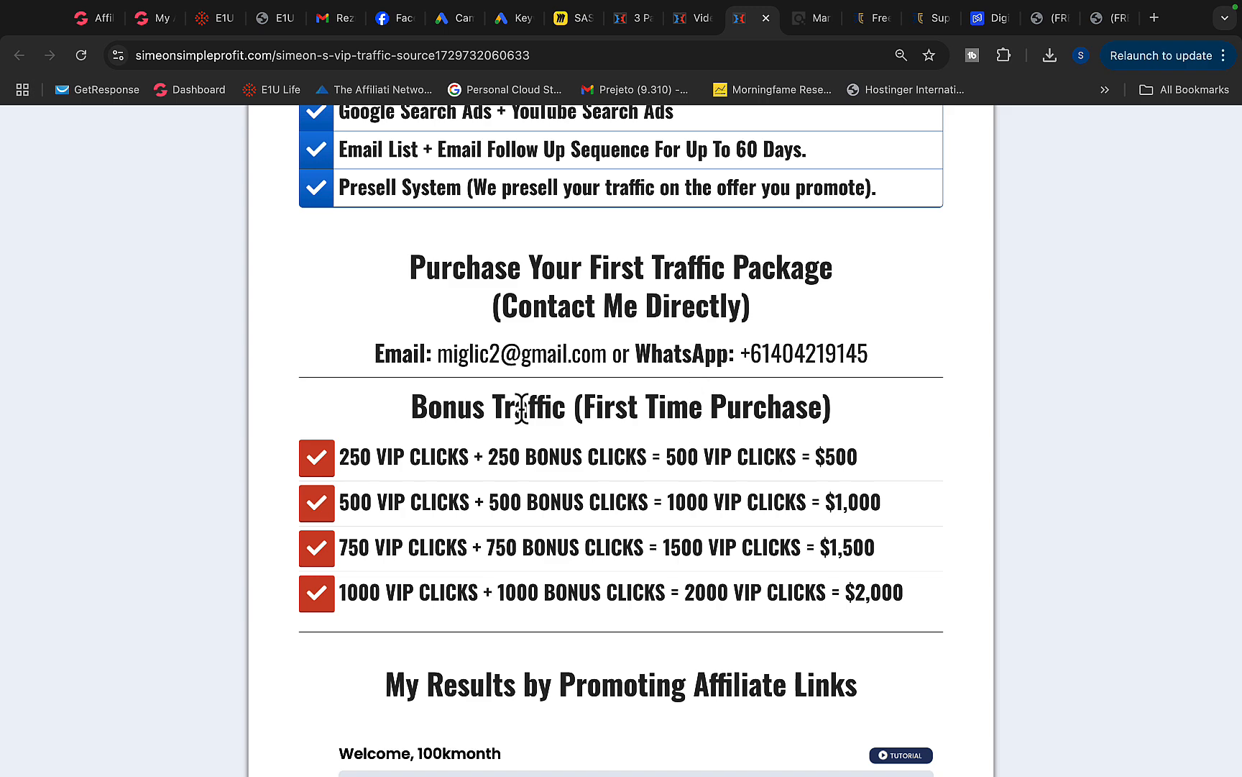
pyautogui.scroll(-3)
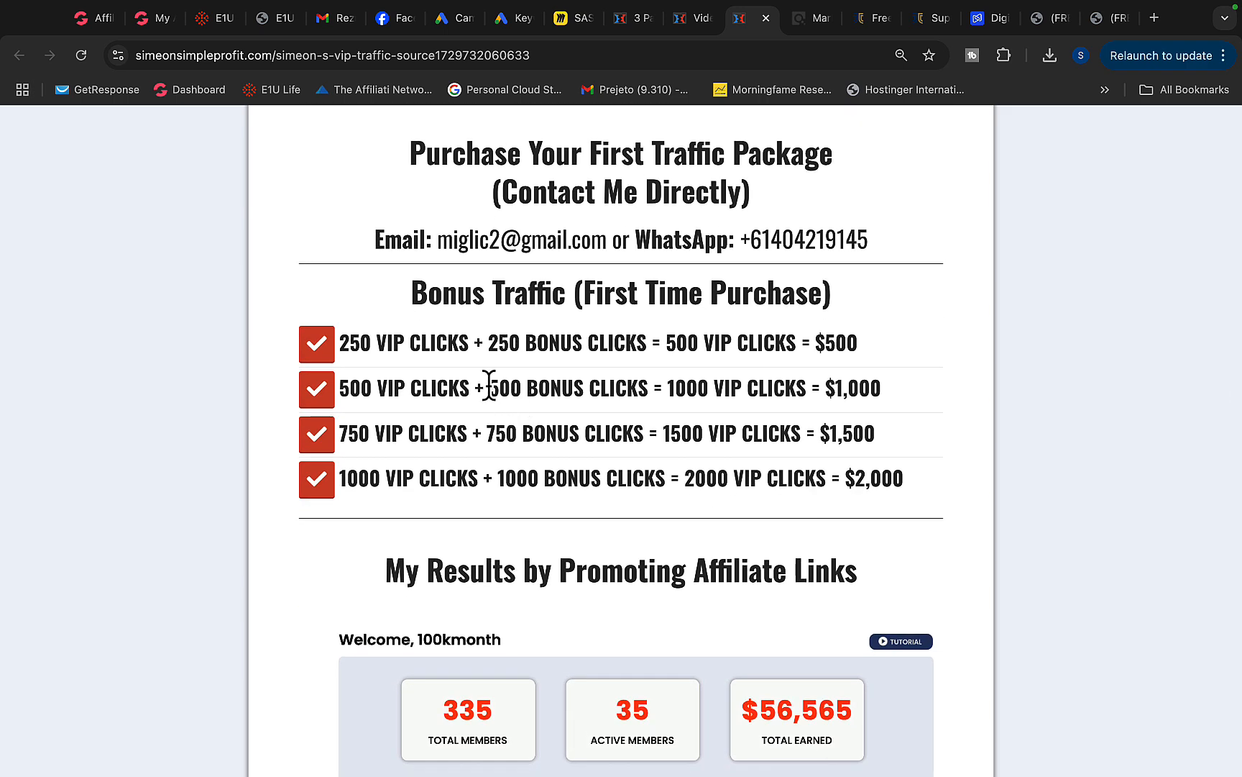
pyautogui.moveTo(412, 217)
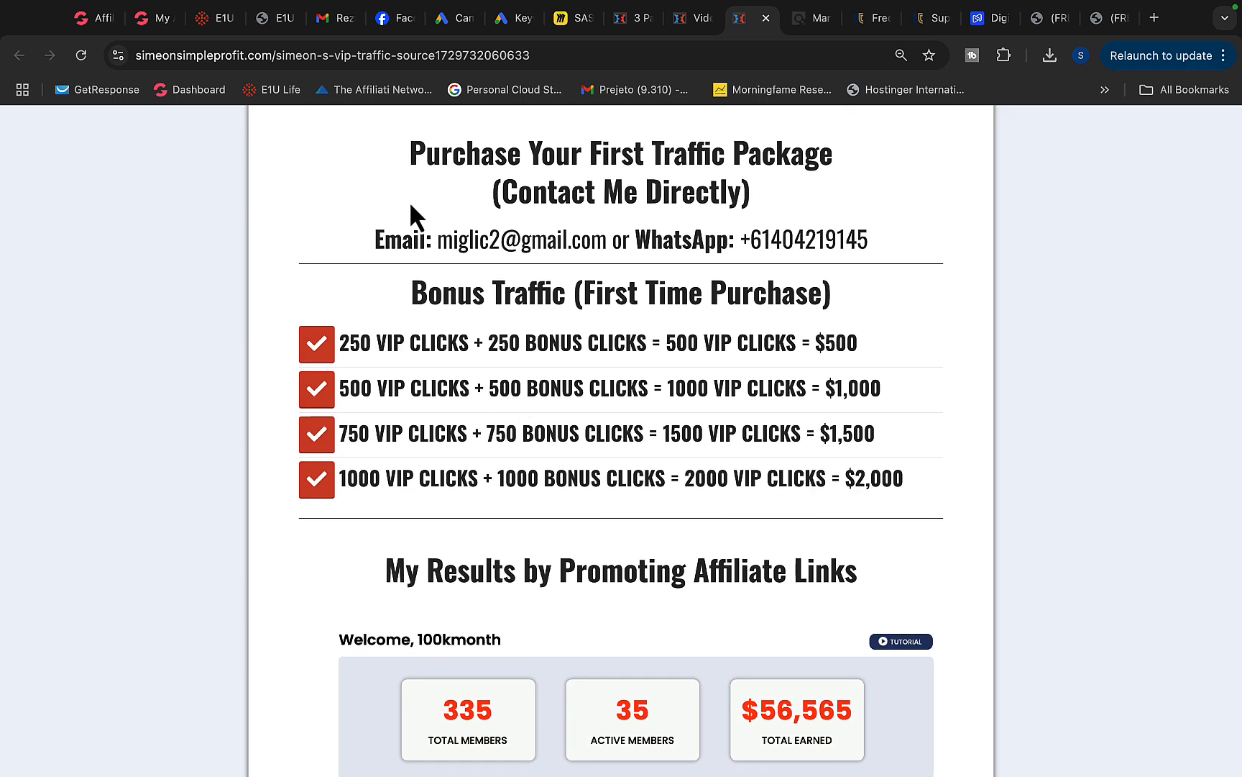
pyautogui.moveTo(325, 248)
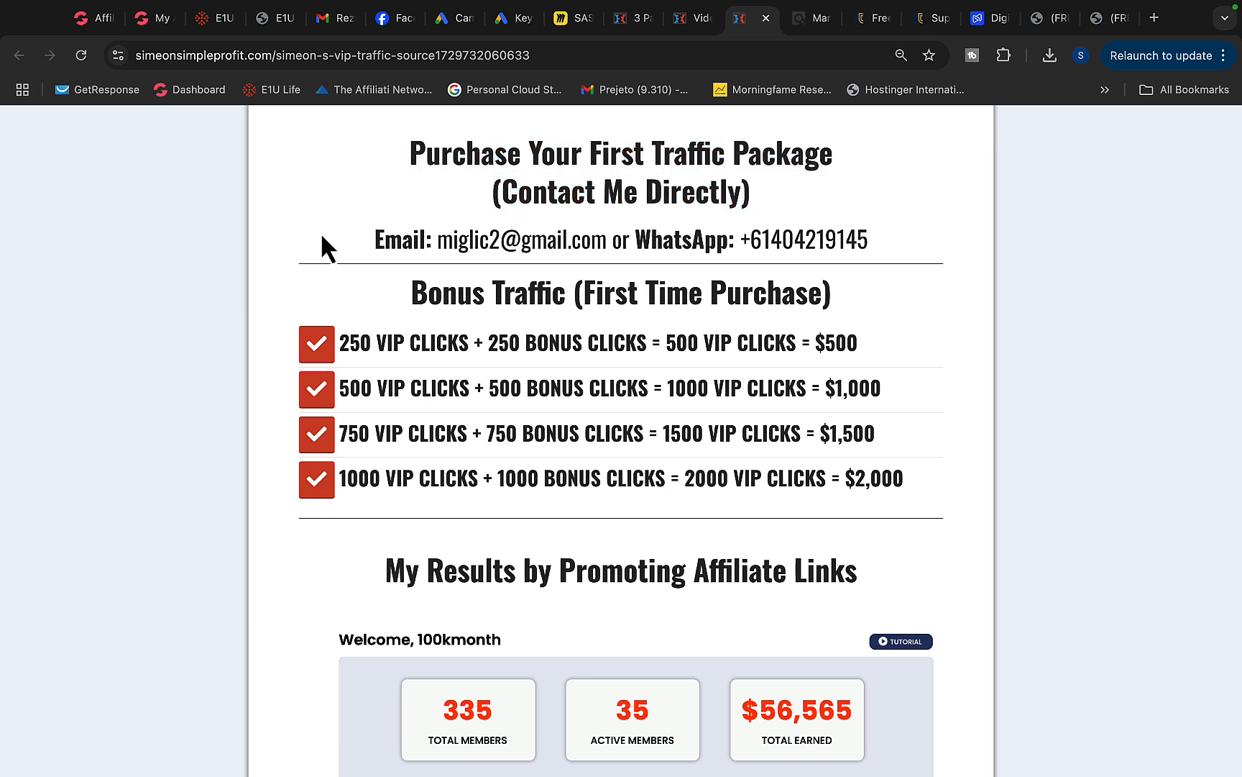
# Highlight the Bonus Traffic heading and the 500 BONUS CLICKS tier, then scroll through results
pyautogui.moveTo(374, 239); pyautogui.dragTo(621, 239)
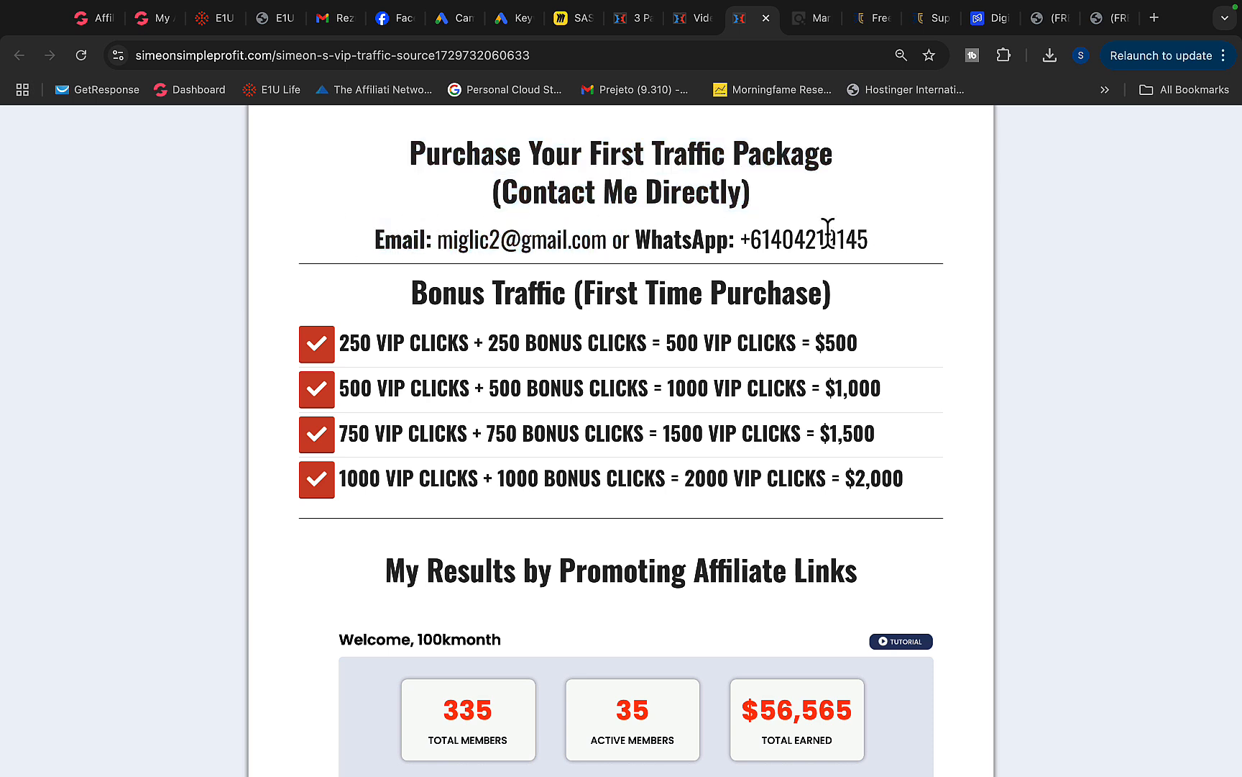
pyautogui.moveTo(384, 300)
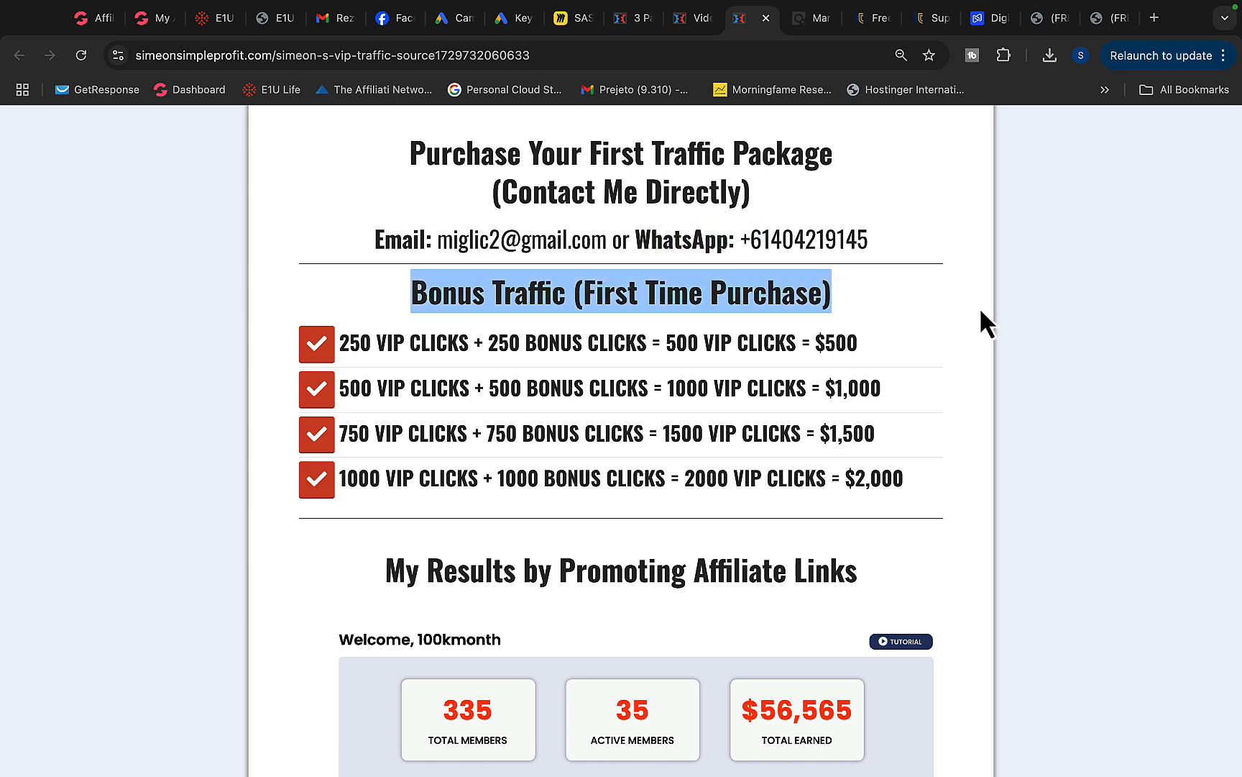
pyautogui.moveTo(627, 382)
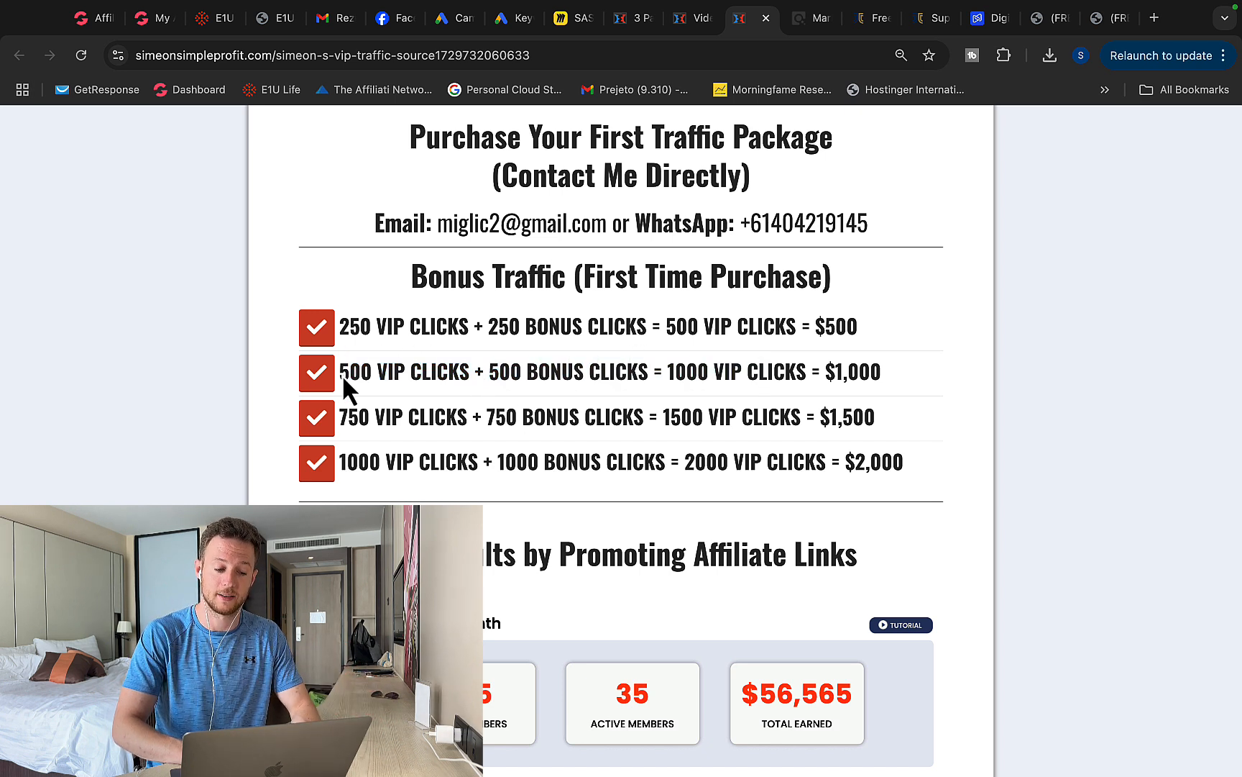
pyautogui.moveTo(495, 371); pyautogui.dragTo(619, 371)
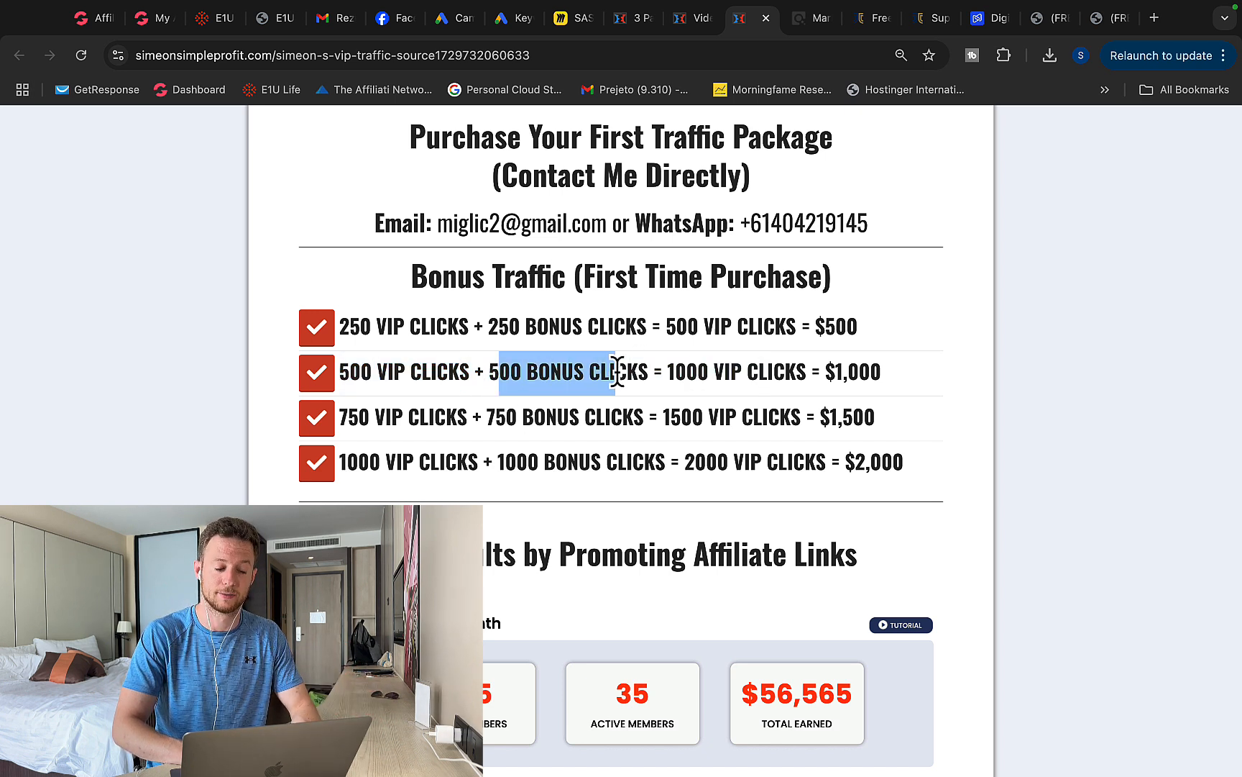
pyautogui.scroll(-3)
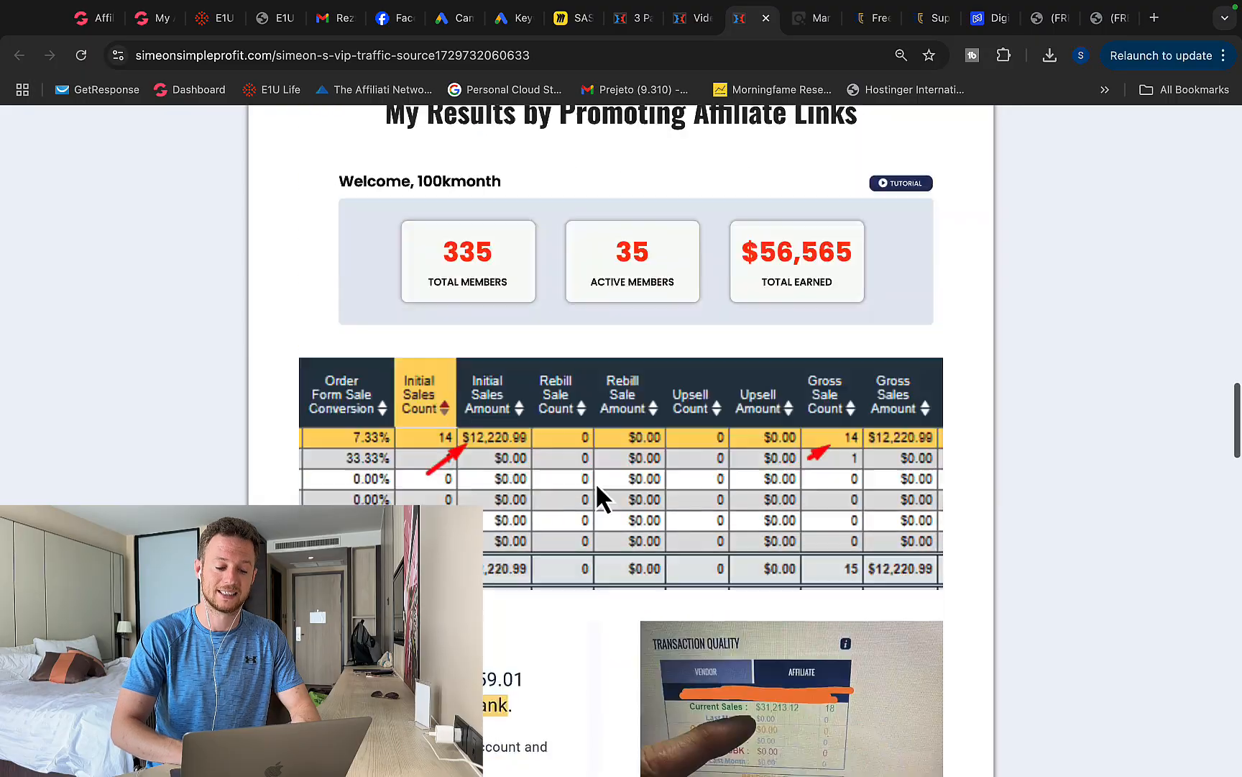
pyautogui.scroll(3)
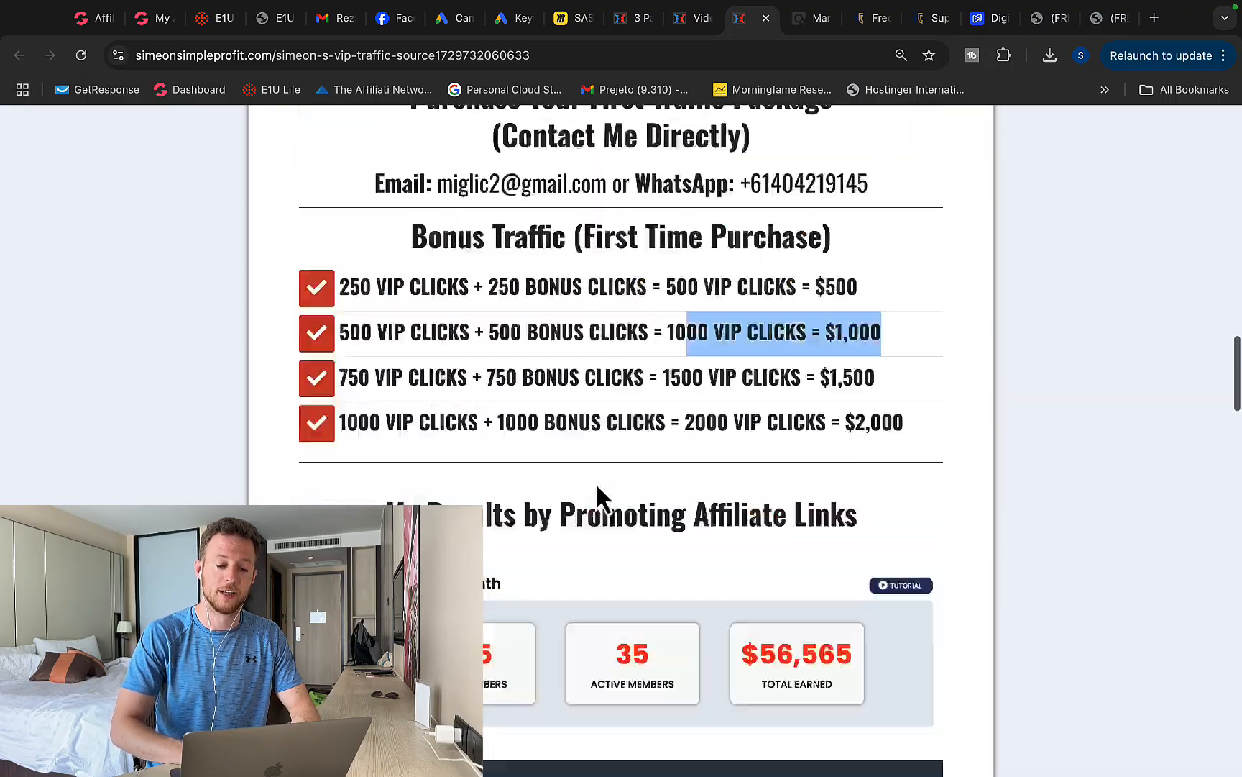
pyautogui.scroll(-3)
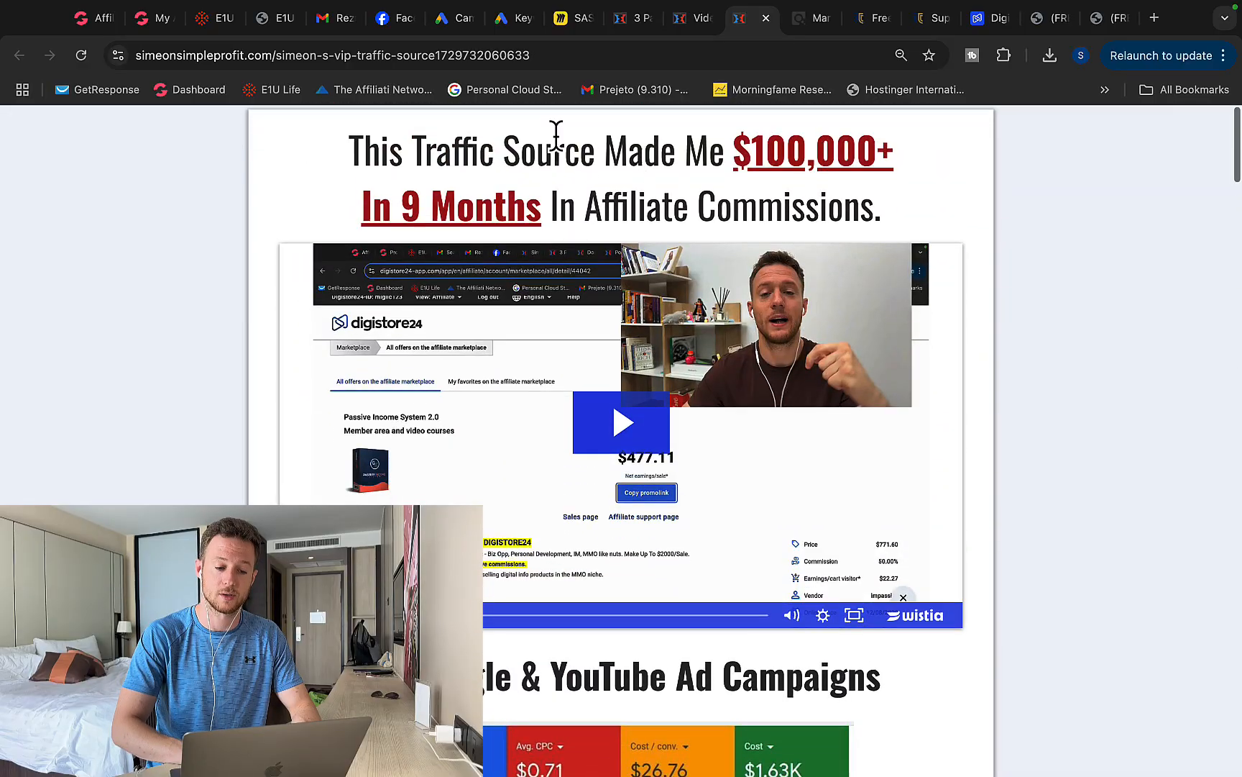
# Revisit the Miro board, then bring up the 'Video 1: $10,000+ Per Month' blueprint page
pyautogui.click(575, 17)
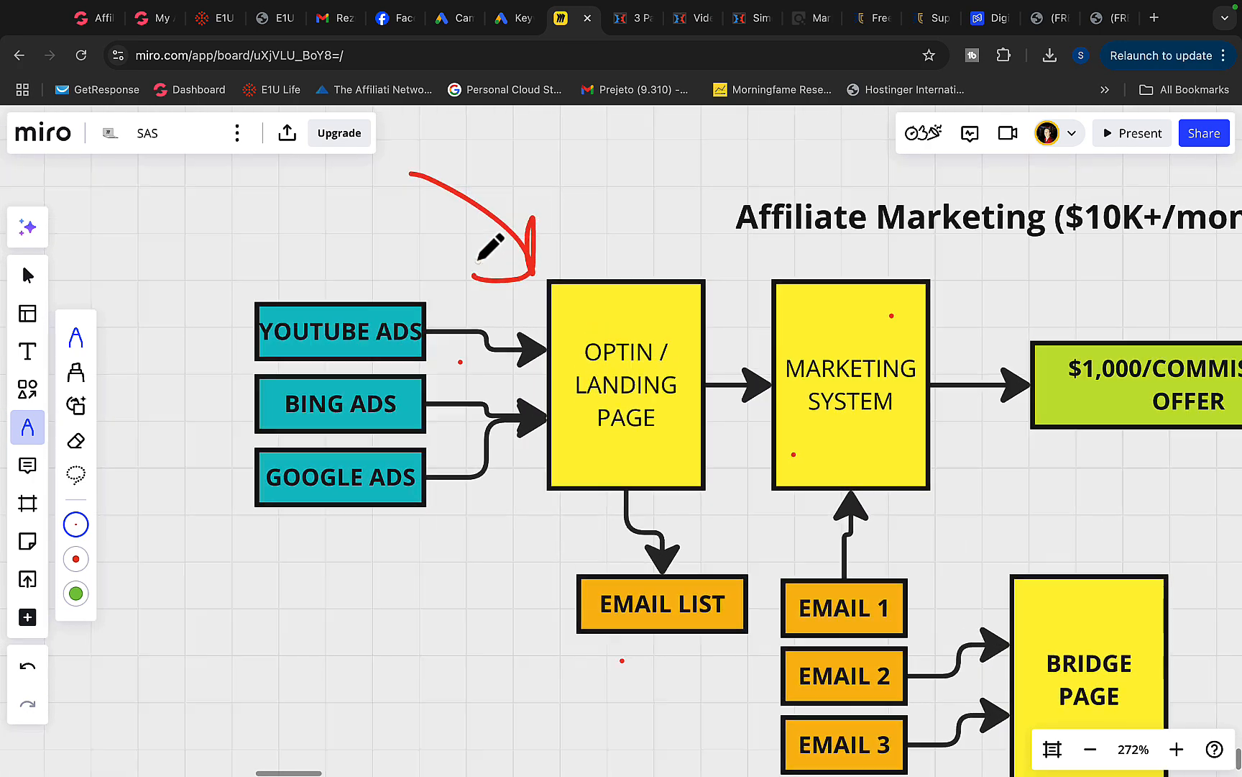
pyautogui.click(689, 17)
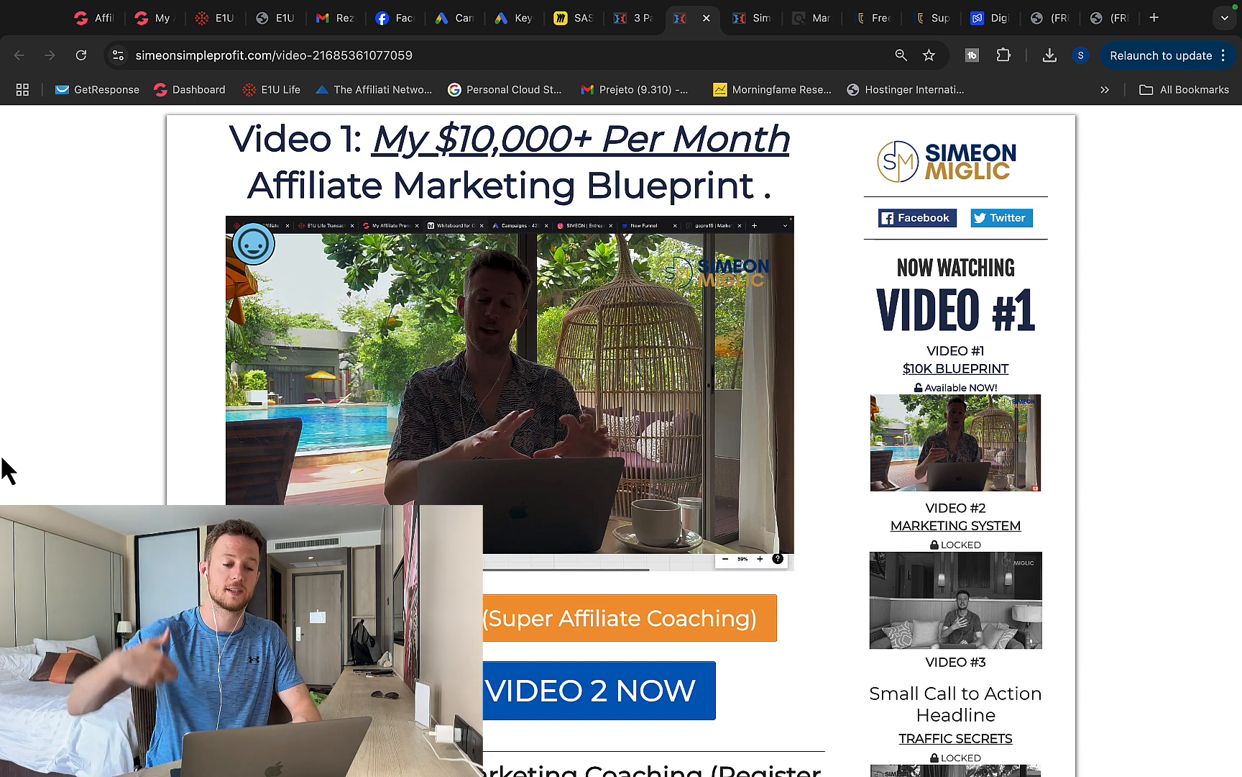
pyautogui.moveTo(295, 126)
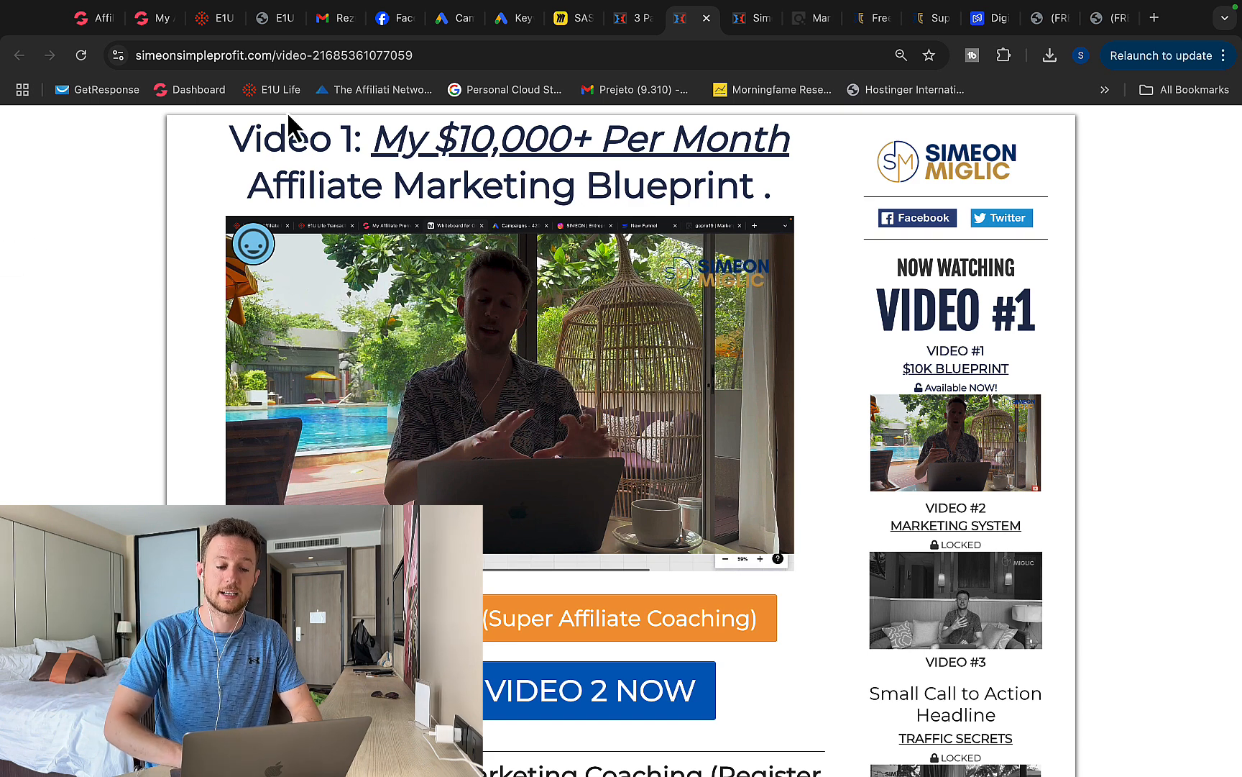
# Show Keynote slide 29's testimonial about earning $1,500 in three weeks from 250 clicks
pyautogui.click(563, 17)
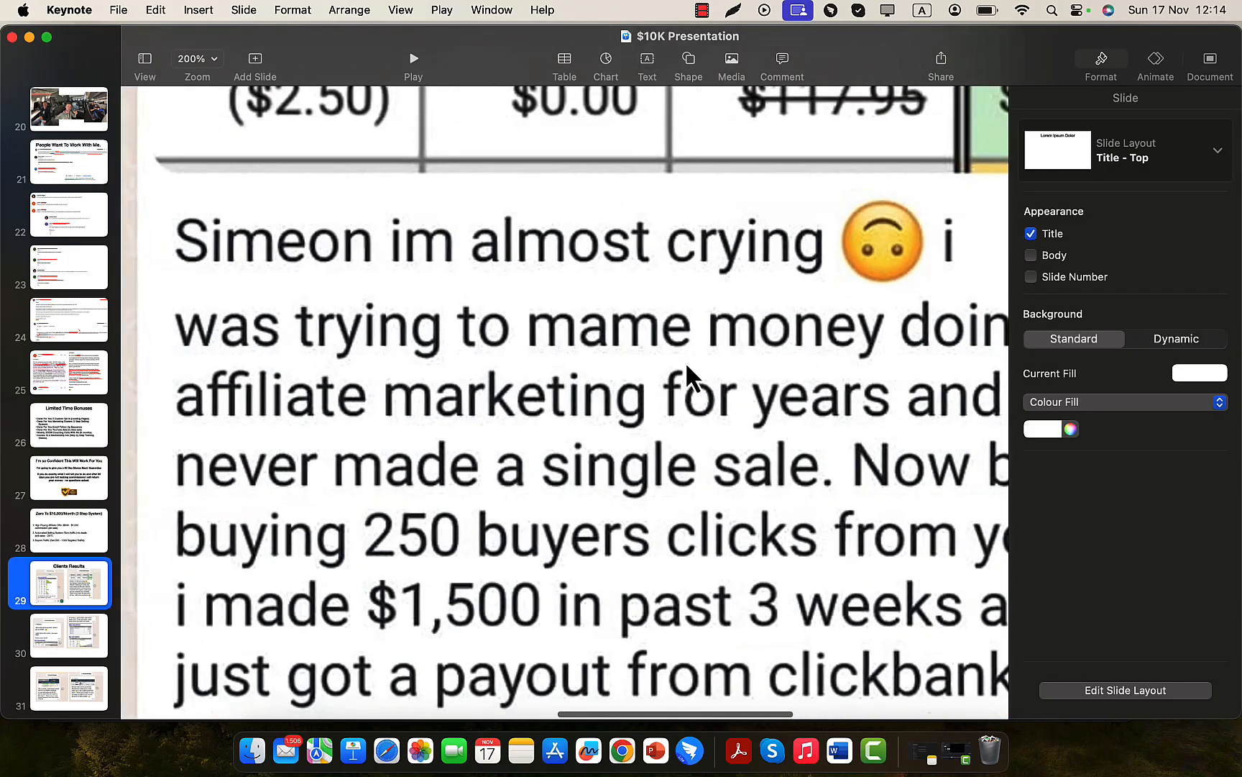
pyautogui.scroll(-3)
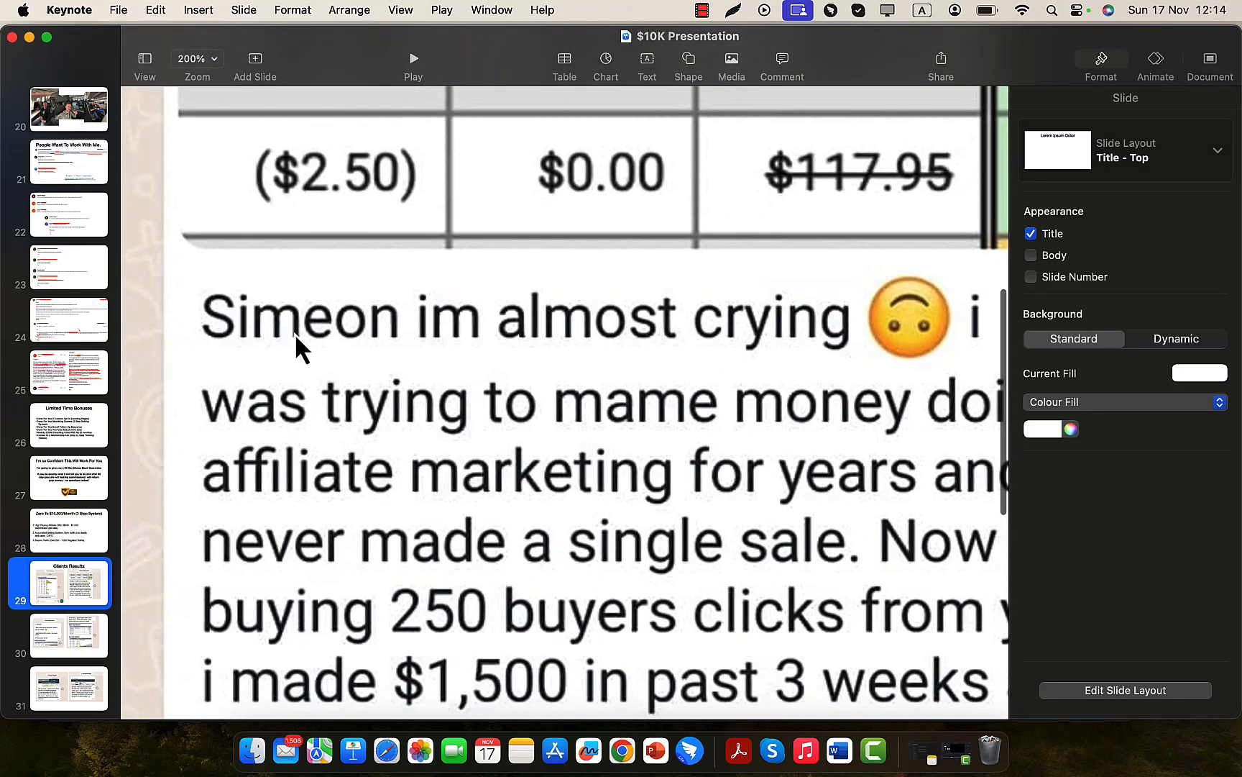
pyautogui.scroll(-3)
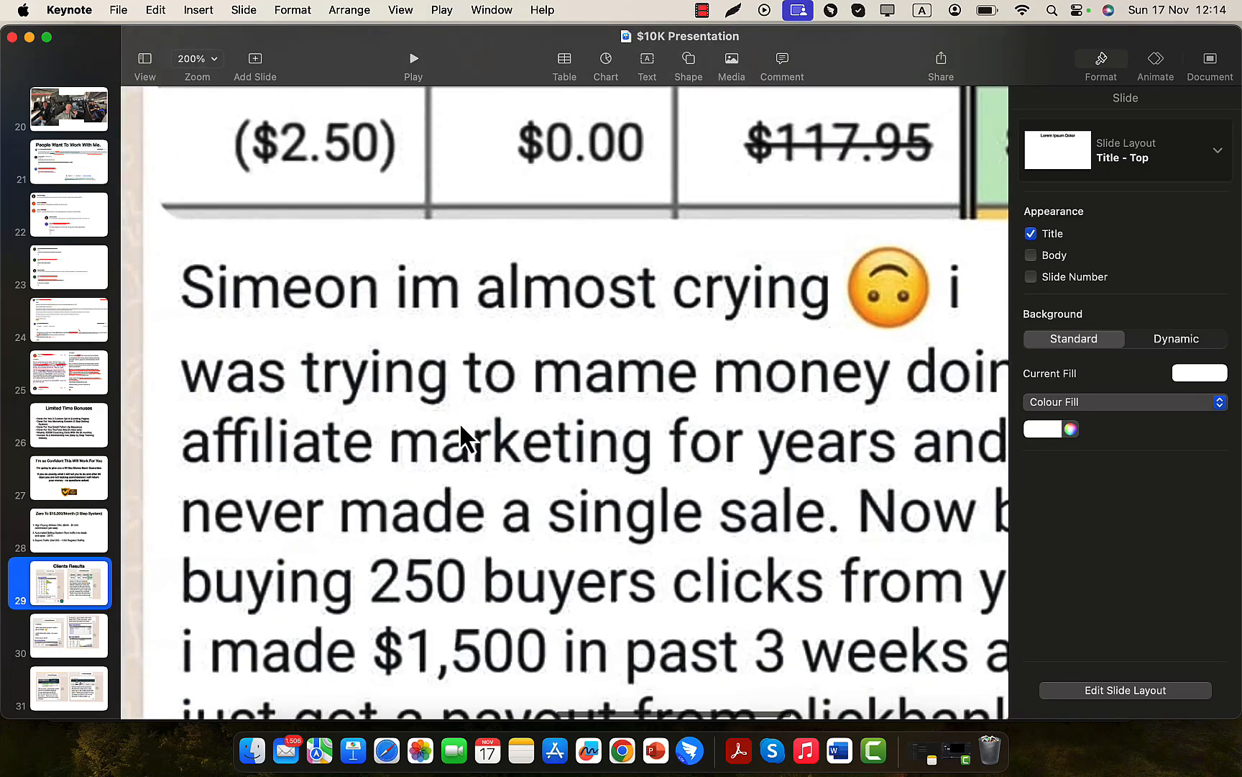
pyautogui.scroll(-3)
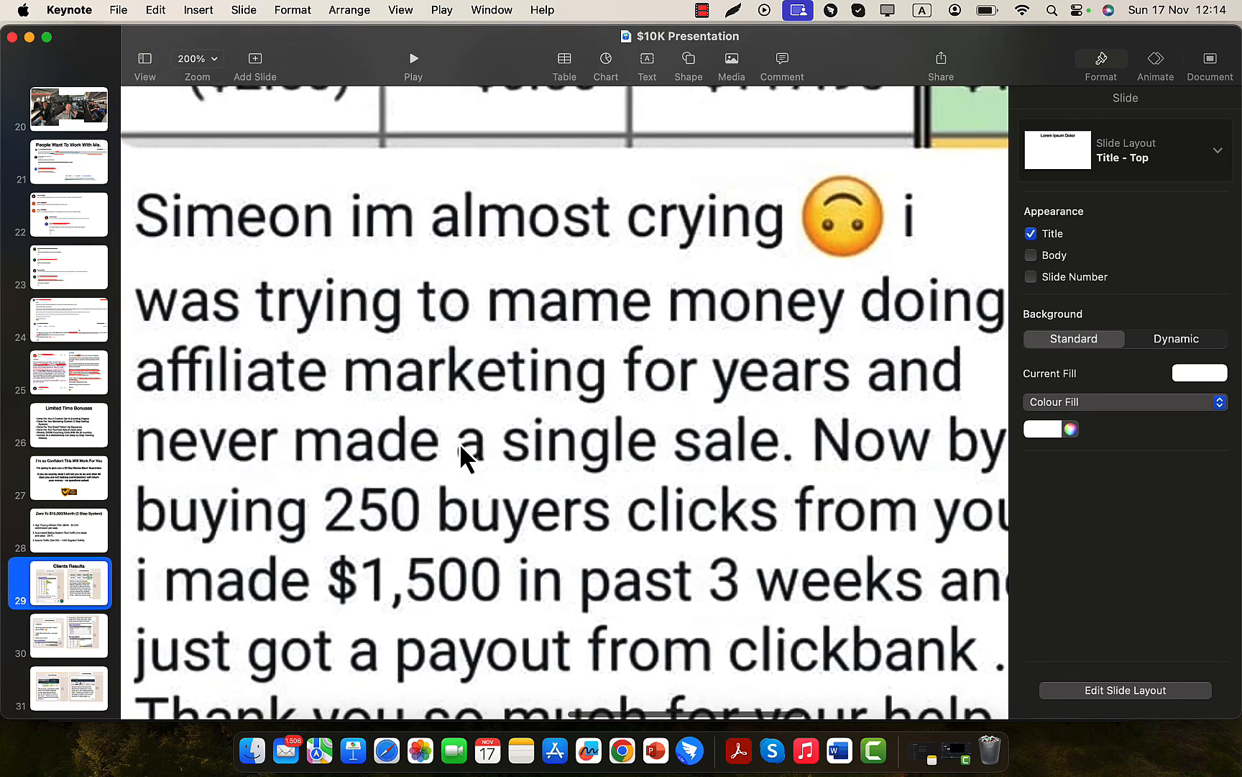
pyautogui.scroll(-3)
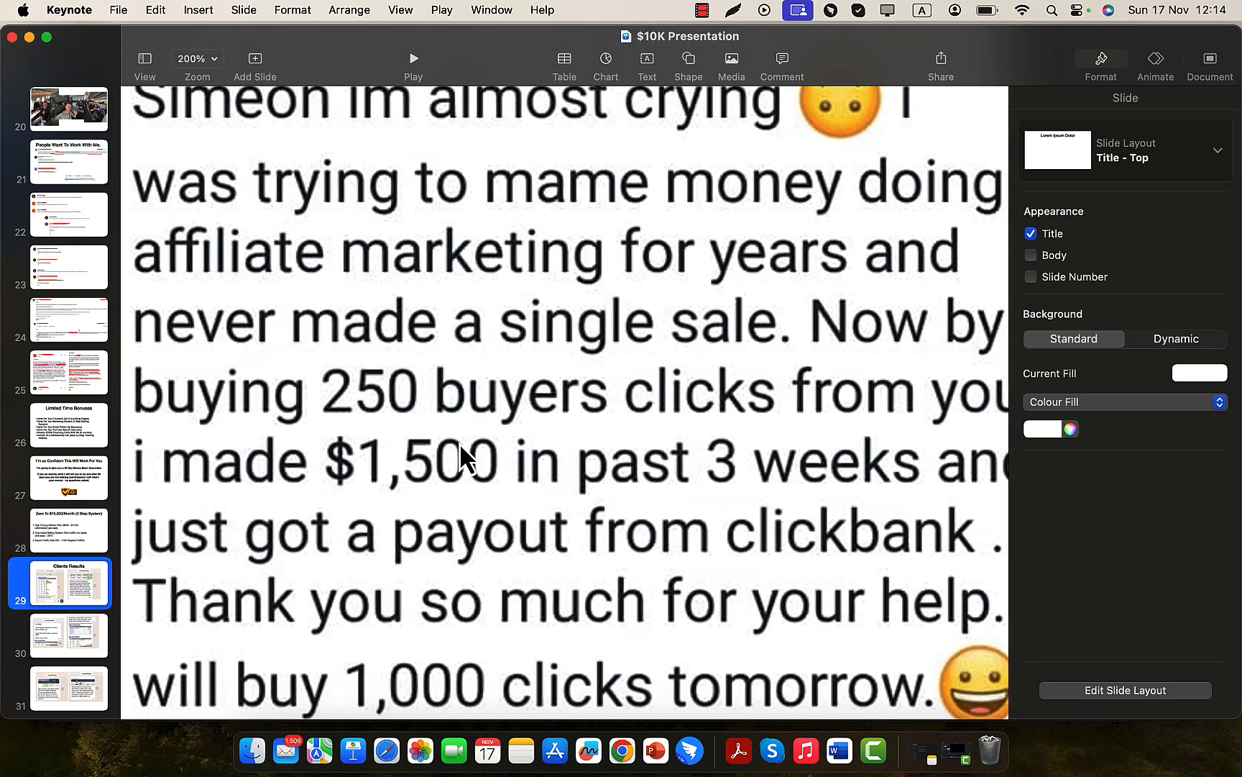
pyautogui.scroll(-3)
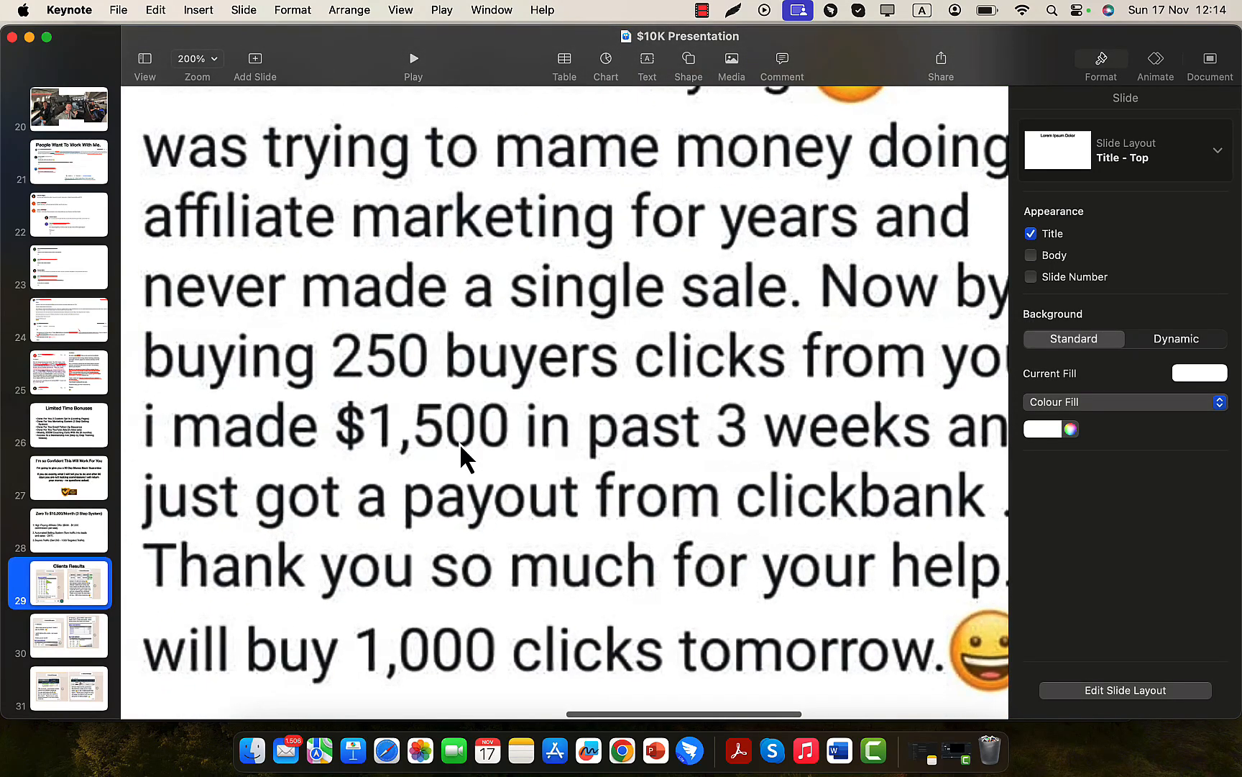
pyautogui.scroll(-3)
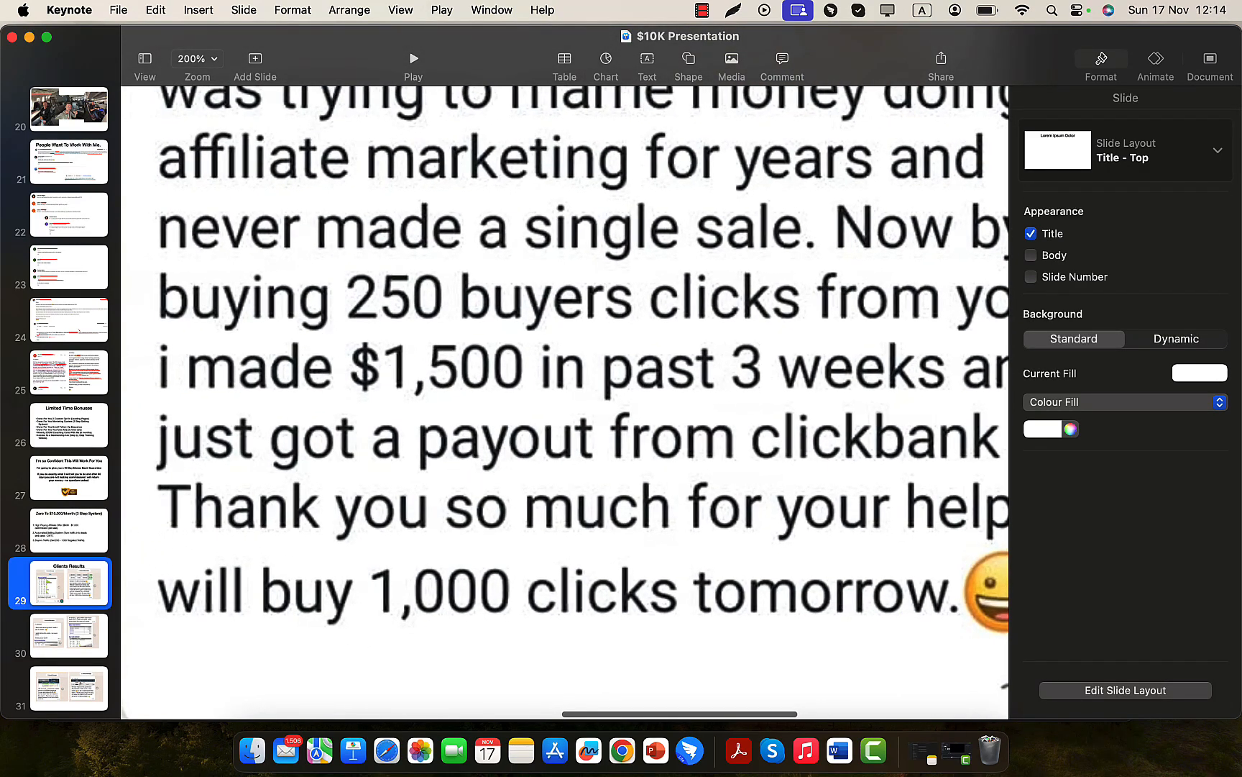
# View slides 30 and 31 testimonials ($3,287 weekly, $4,659 monthly) at 125% zoom
pyautogui.click(69, 634)
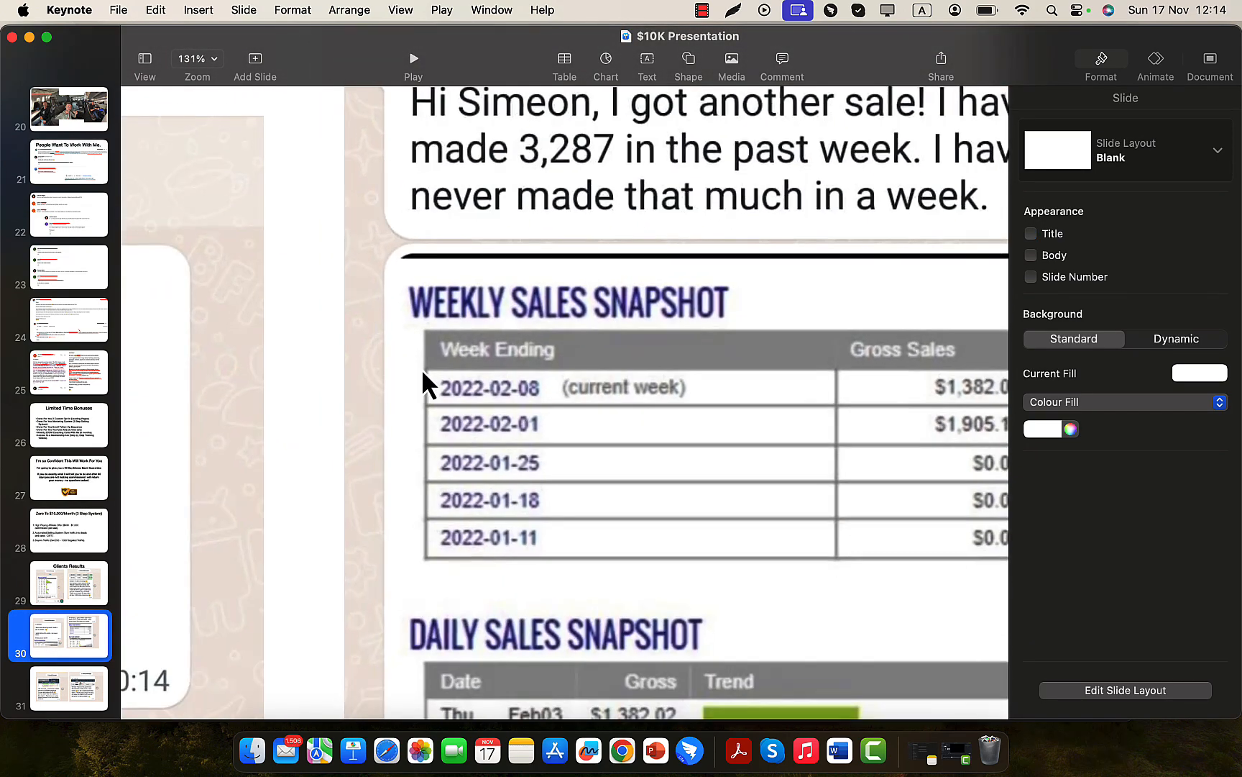
pyautogui.scroll(-3)
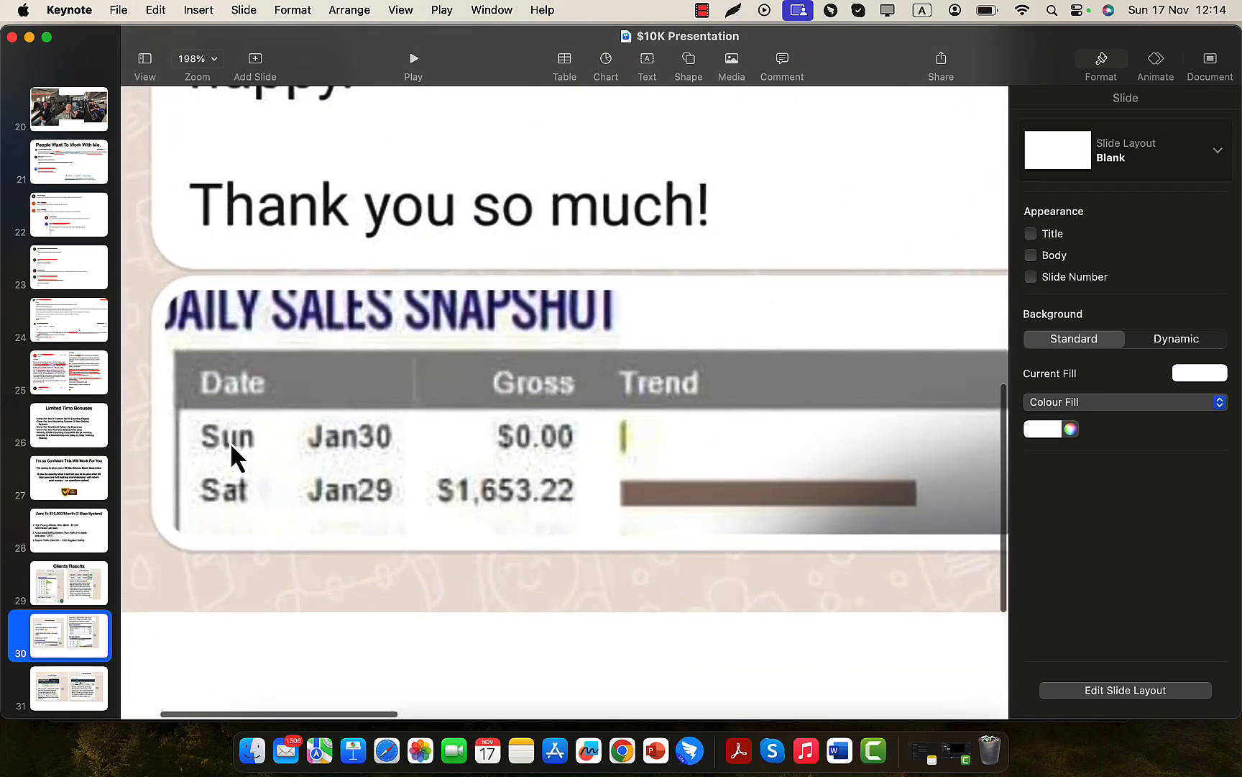
pyautogui.click(69, 688)
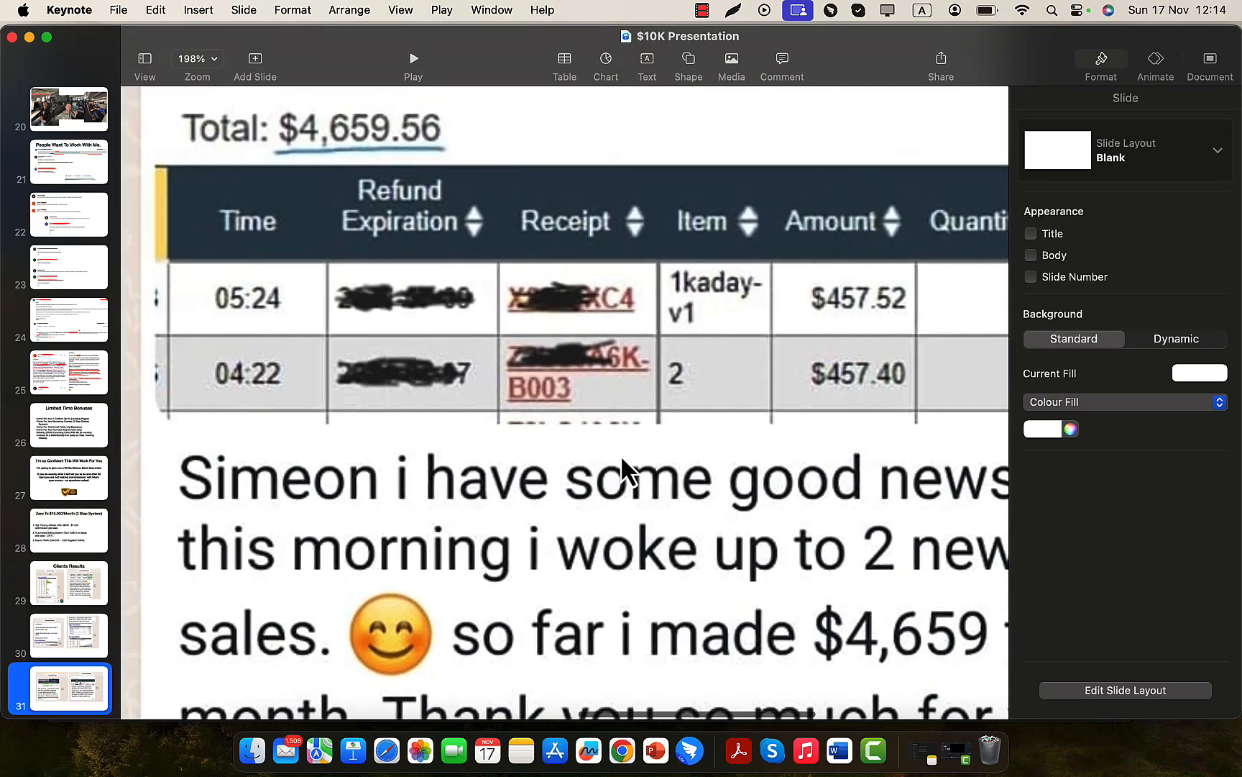
pyautogui.click(196, 58)
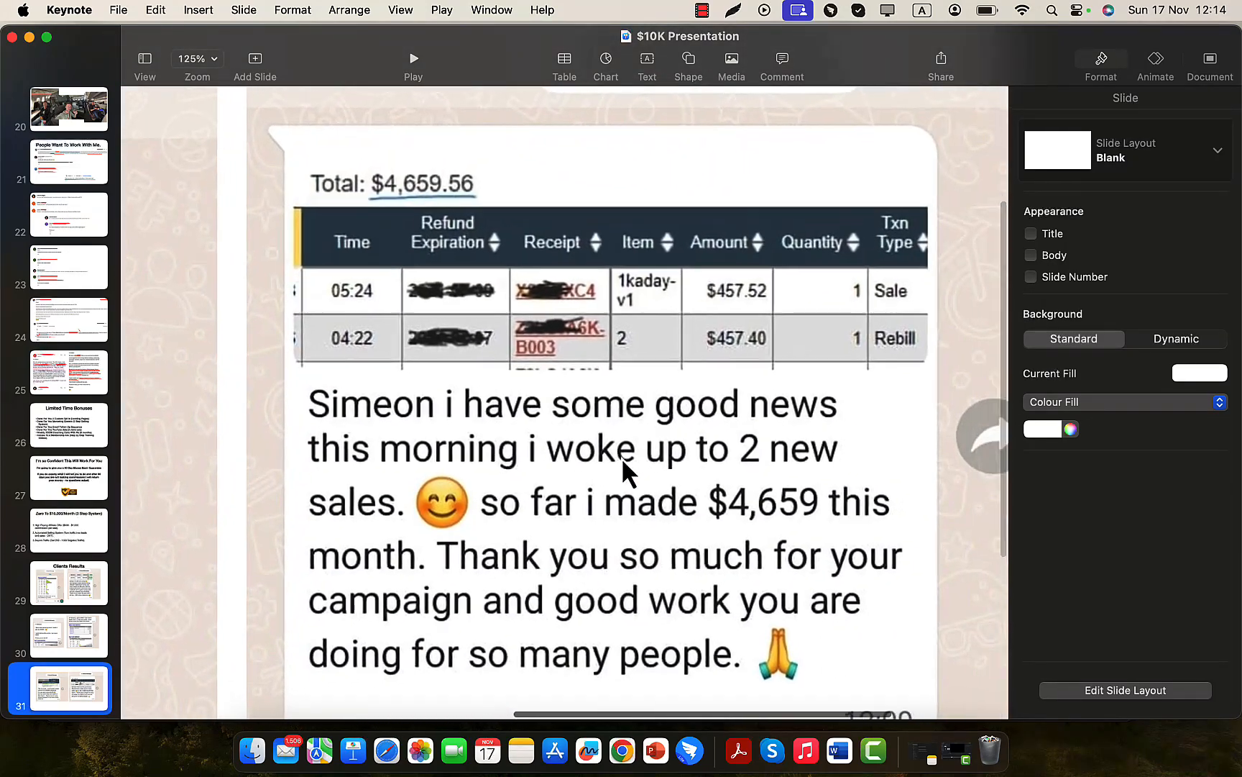
pyautogui.scroll(-3)
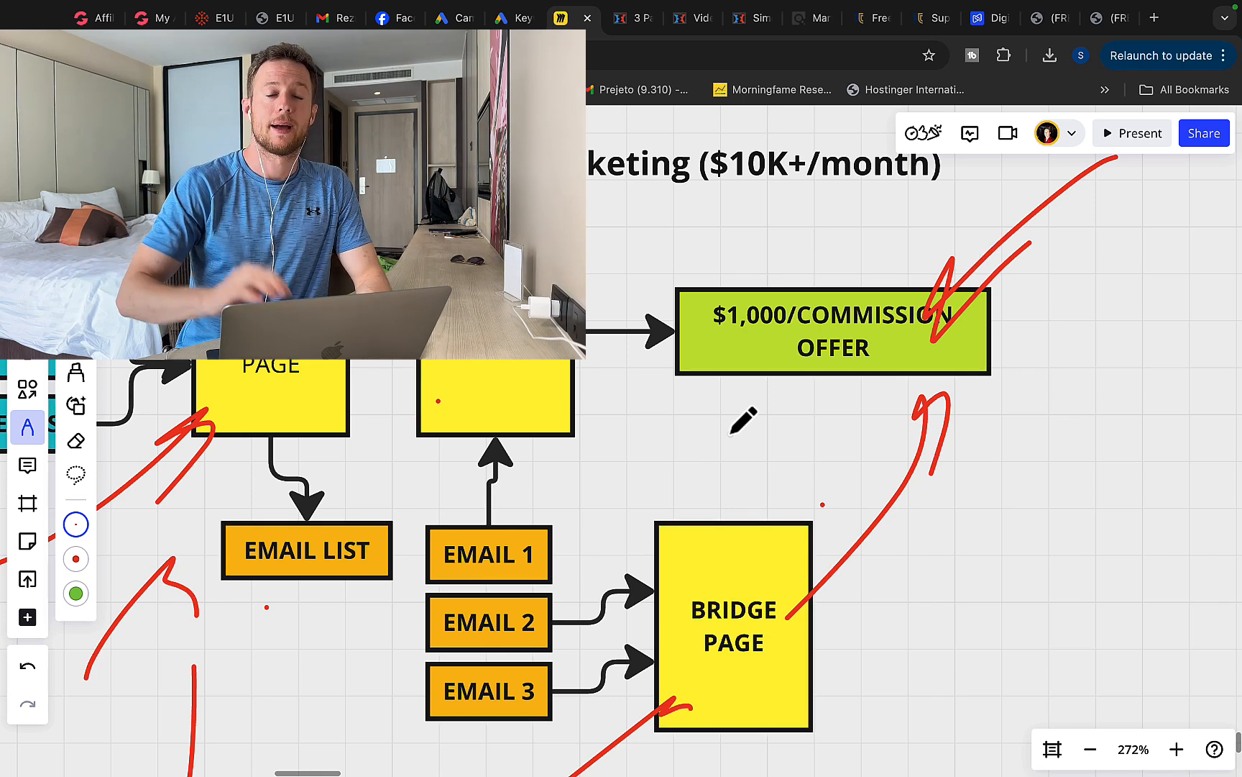
# Scroll the traffic sales page to its contact section, then view the Facebook page
pyautogui.click(978, 17)
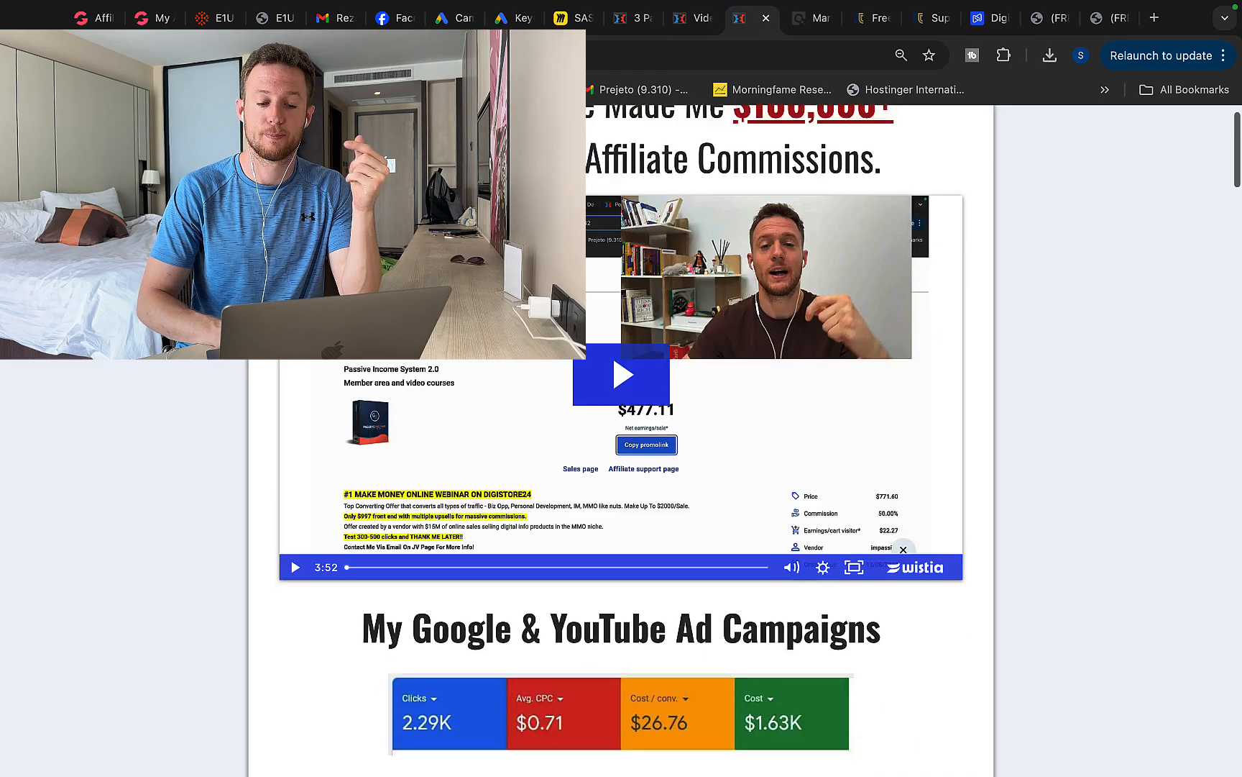
pyautogui.scroll(-3)
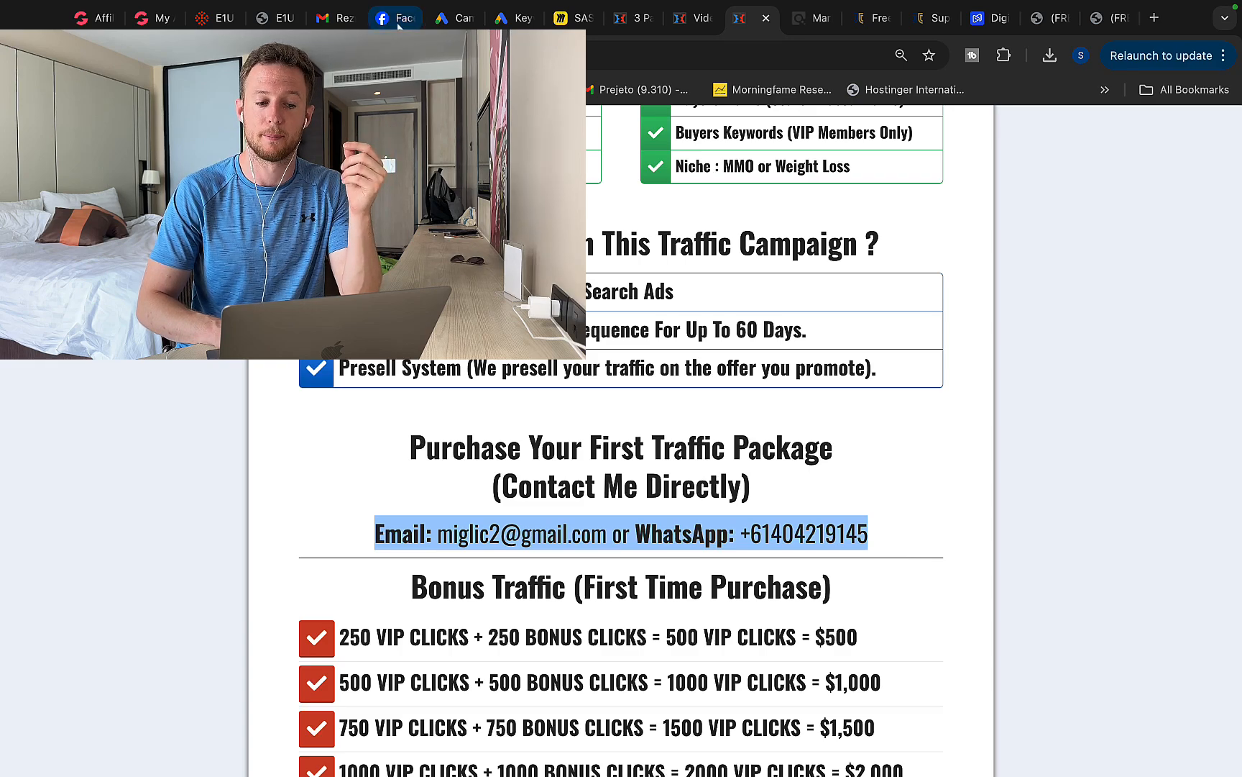
pyautogui.click(395, 17)
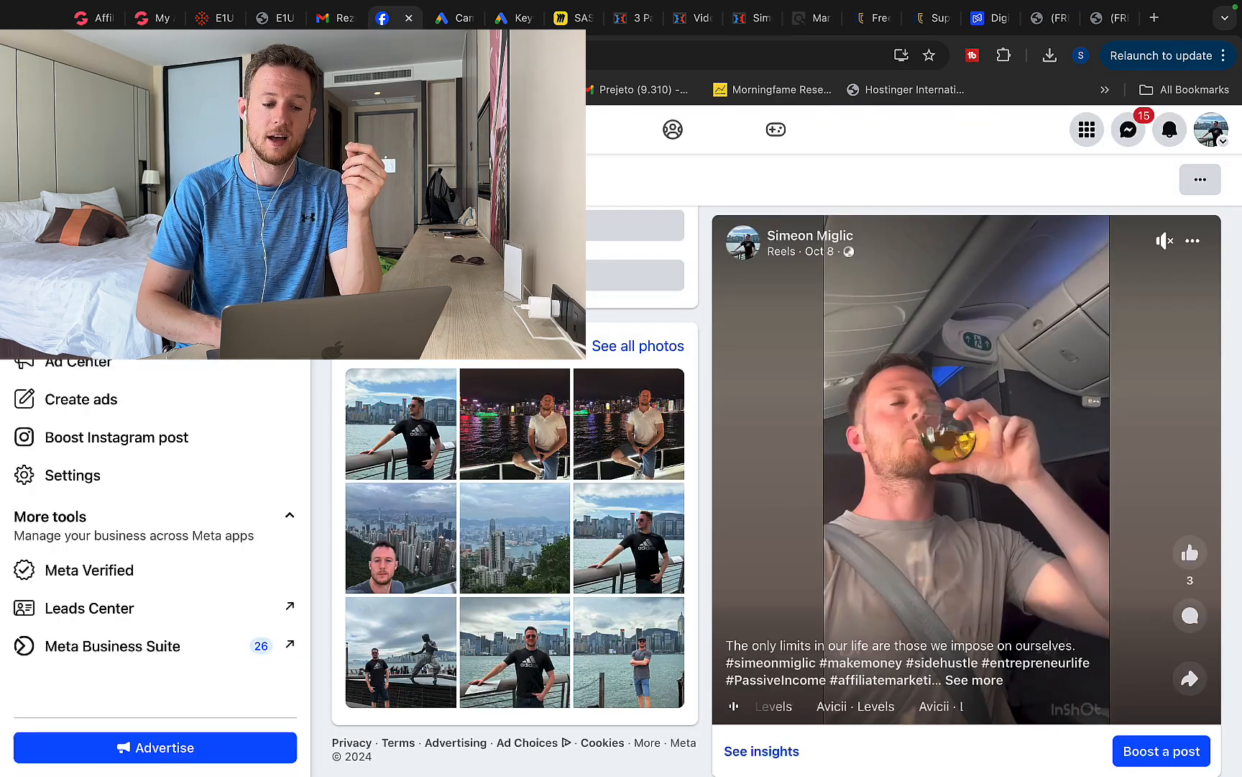